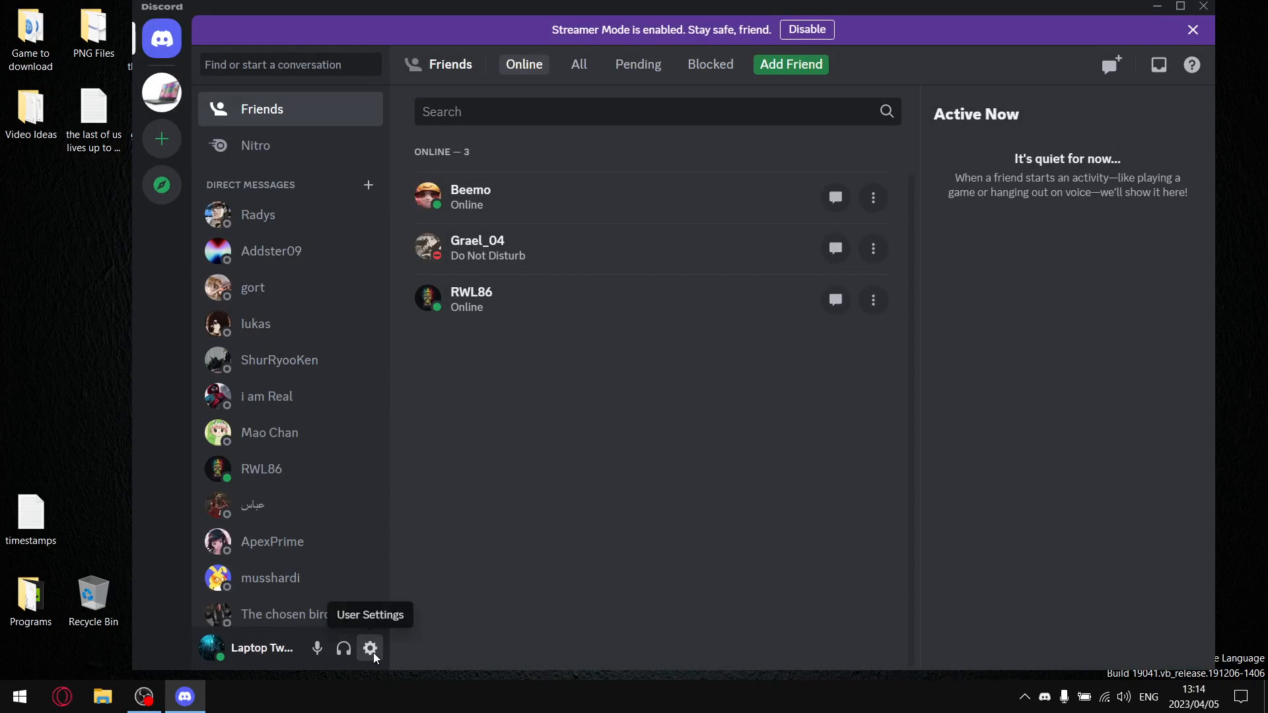
Show the Advanced app settings page with the Hardware Acceleration toggle
{"action": "left_click", "coordinate": [370, 647]}
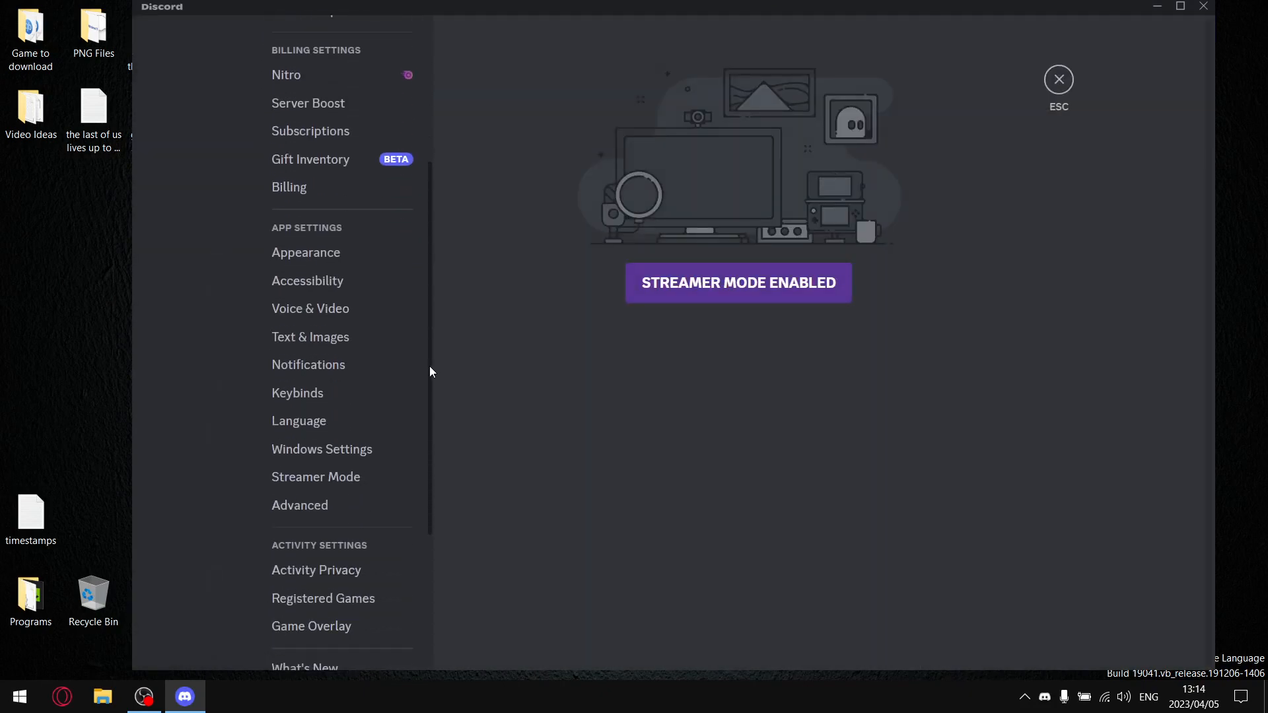
{"action": "left_click", "coordinate": [299, 504]}
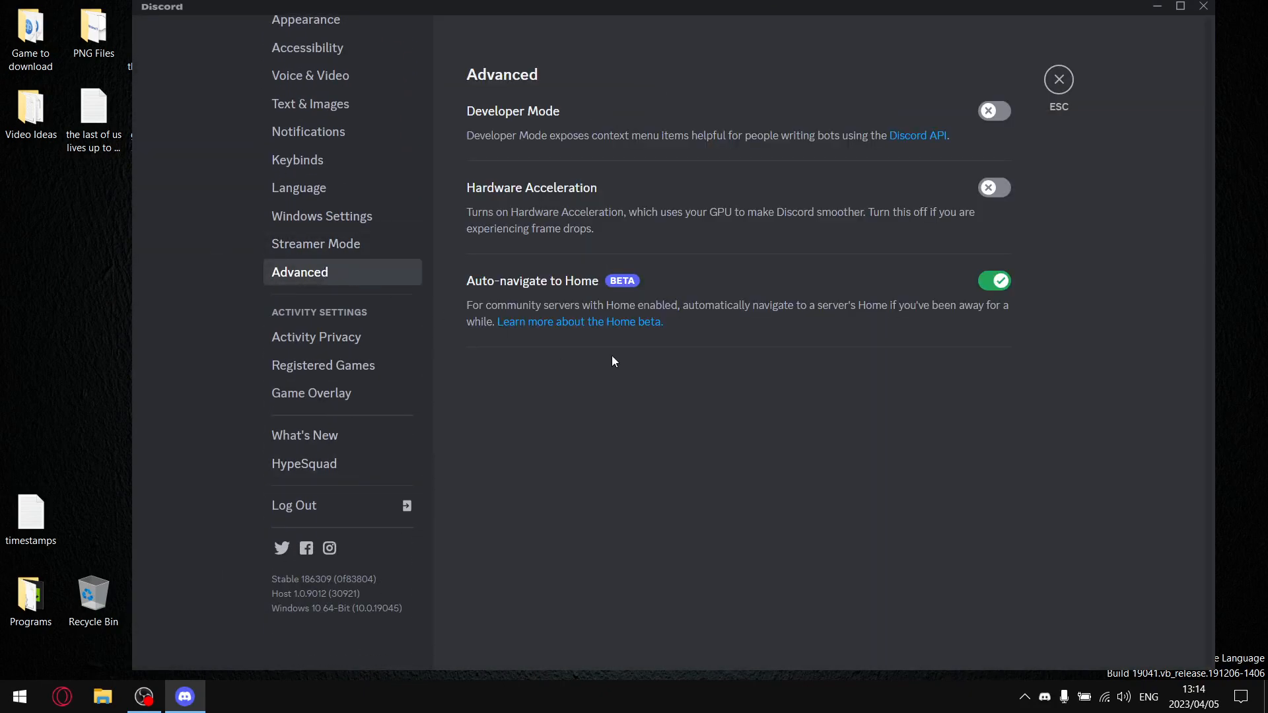
{"action": "mouse_move", "coordinate": [620, 202]}
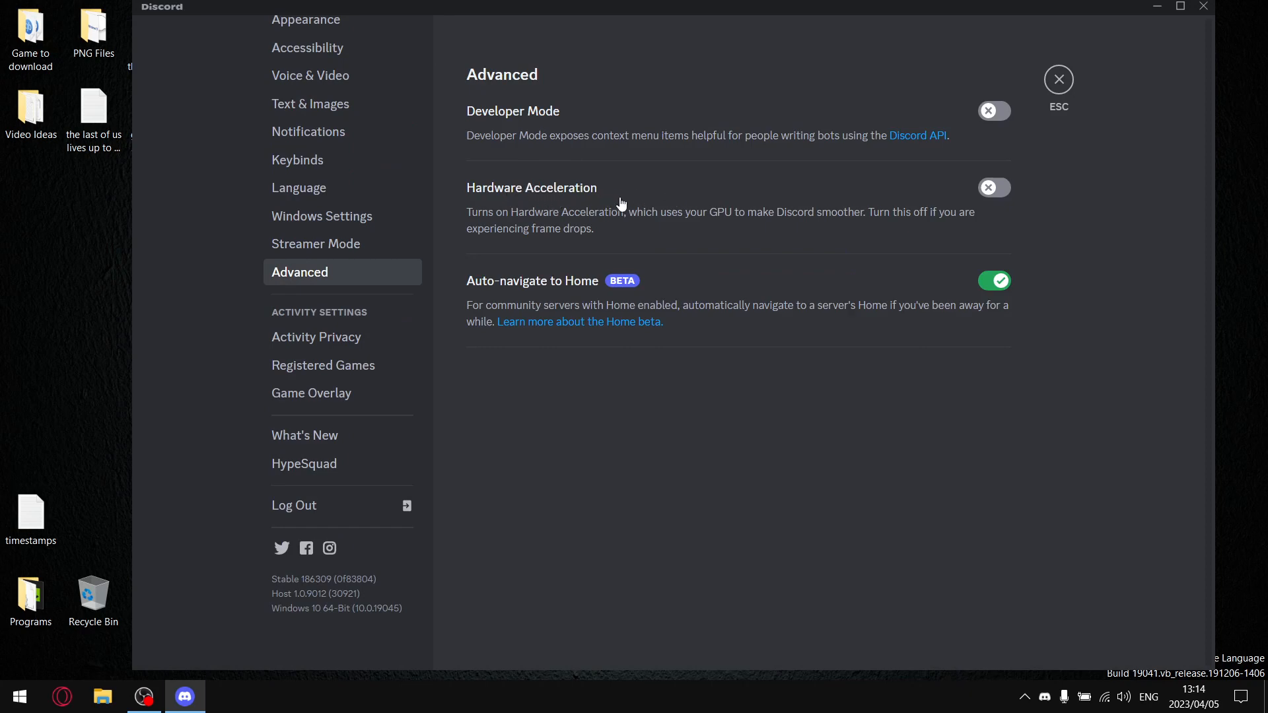
{"action": "mouse_move", "coordinate": [478, 225]}
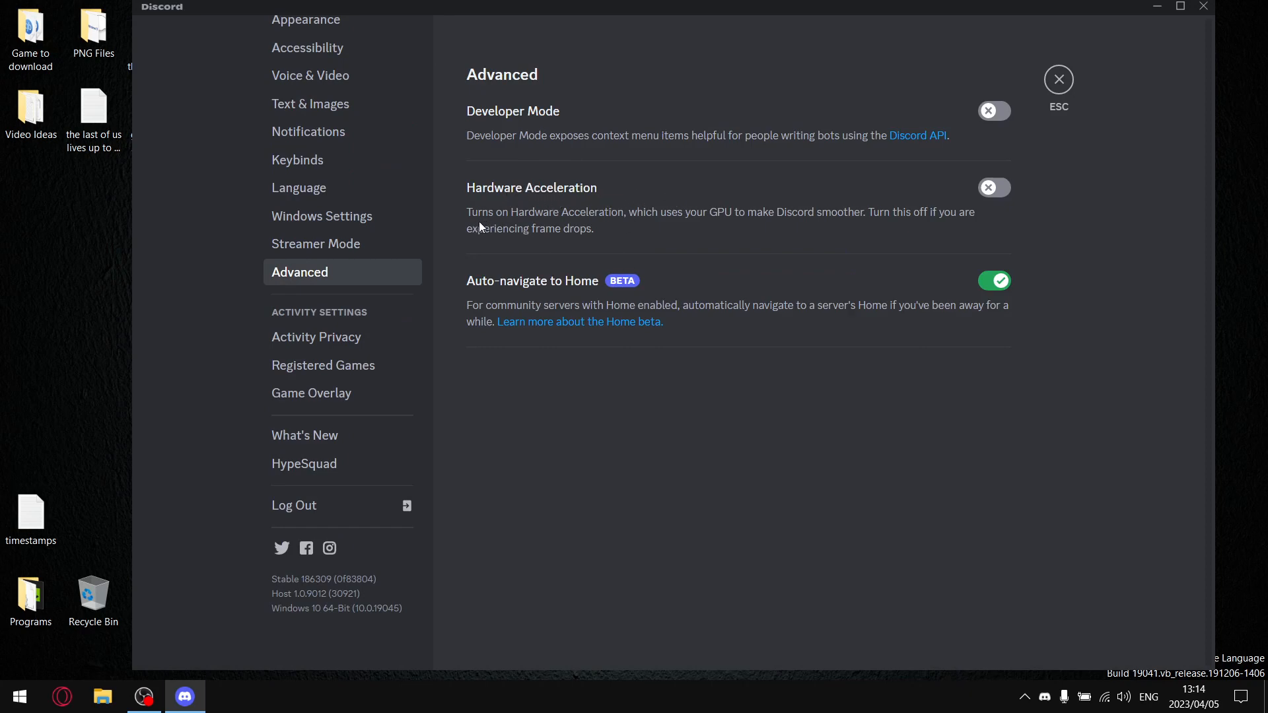
{"action": "mouse_move", "coordinate": [622, 225]}
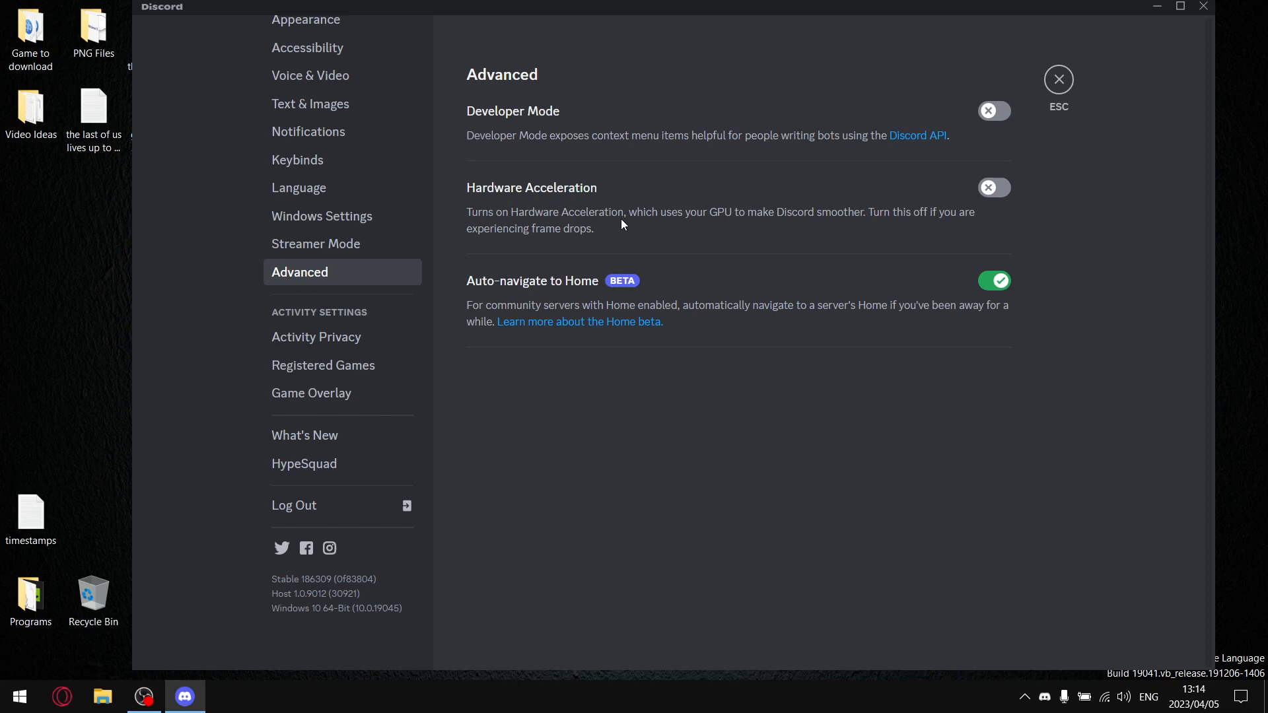
{"action": "mouse_move", "coordinate": [758, 230]}
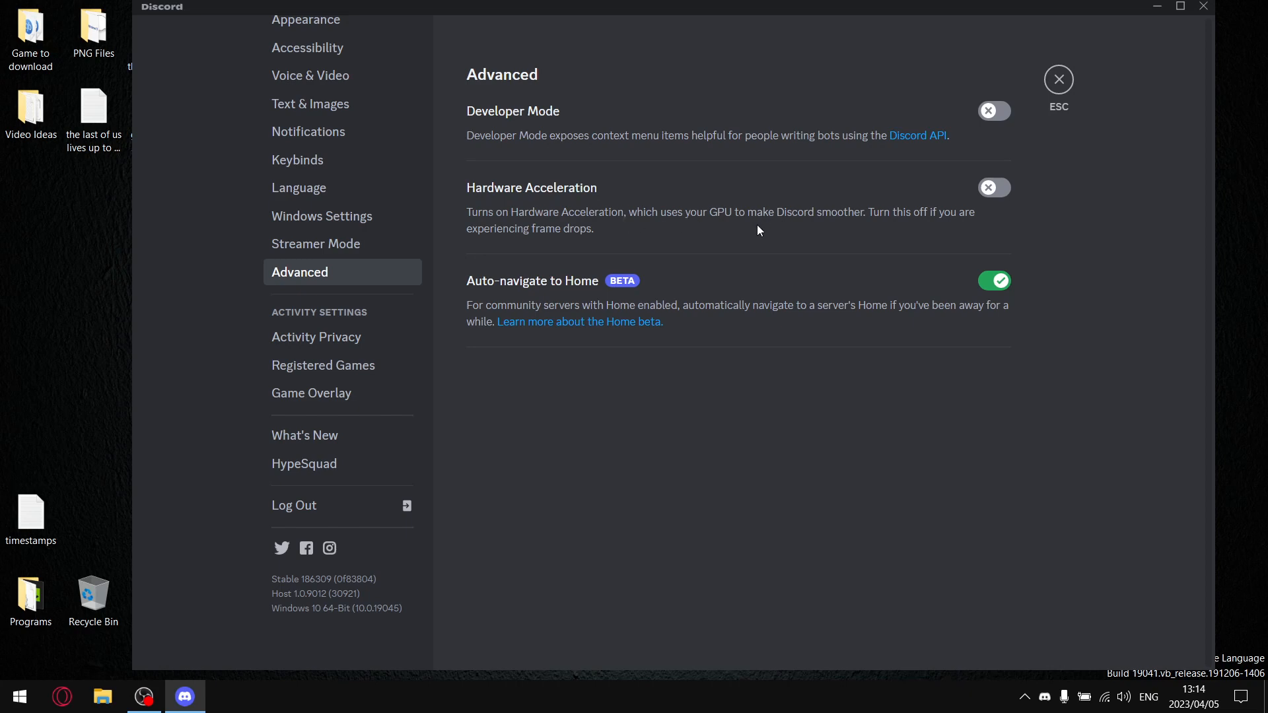
{"action": "mouse_move", "coordinate": [835, 219]}
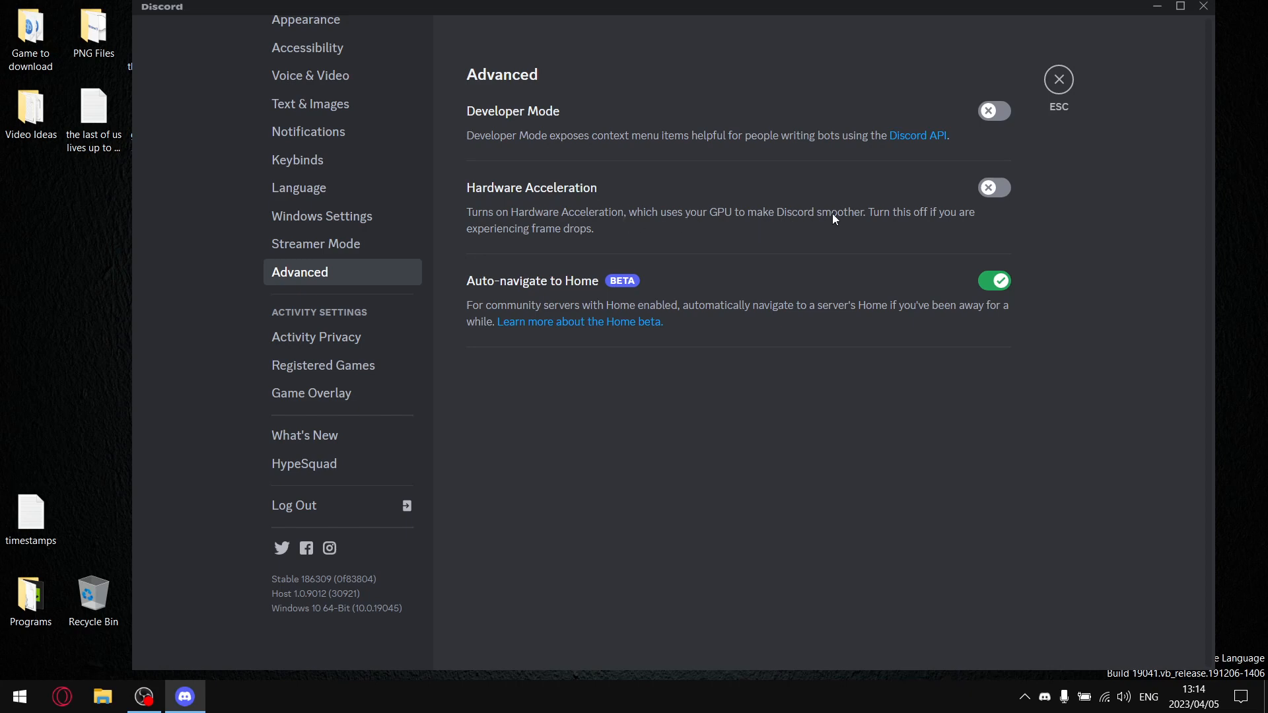
{"action": "mouse_move", "coordinate": [578, 241]}
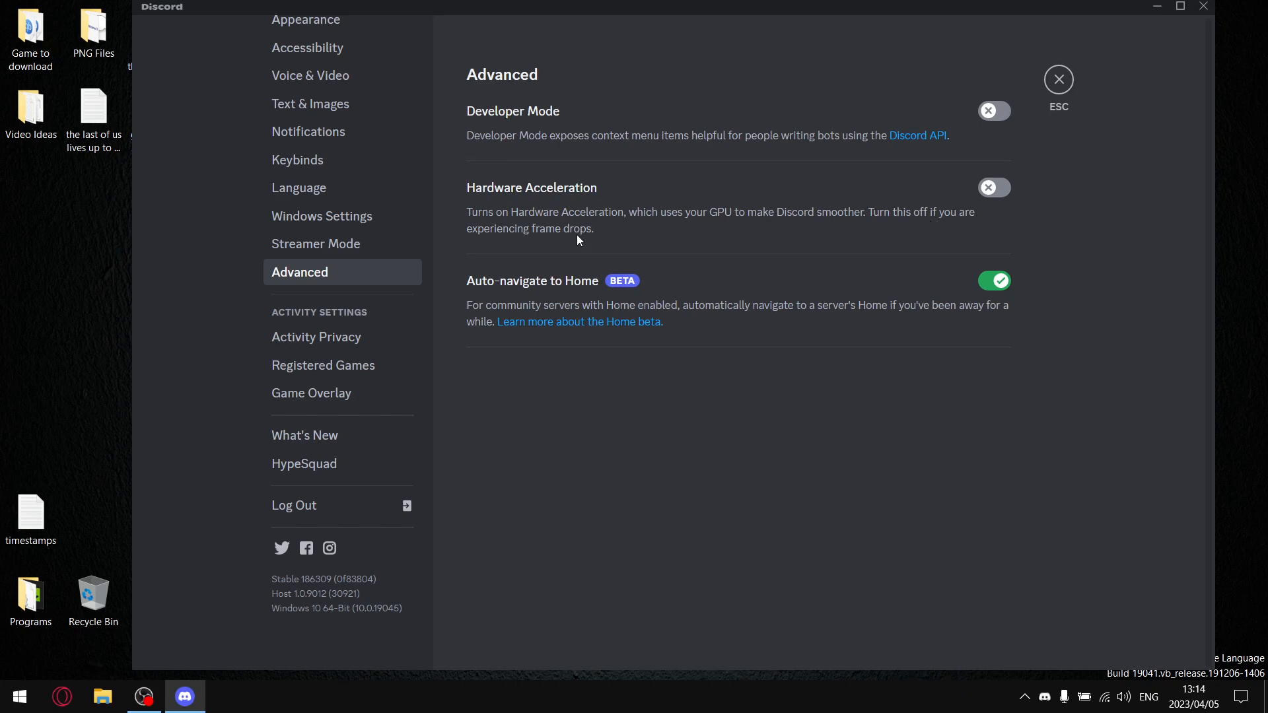
{"action": "mouse_move", "coordinate": [562, 240]}
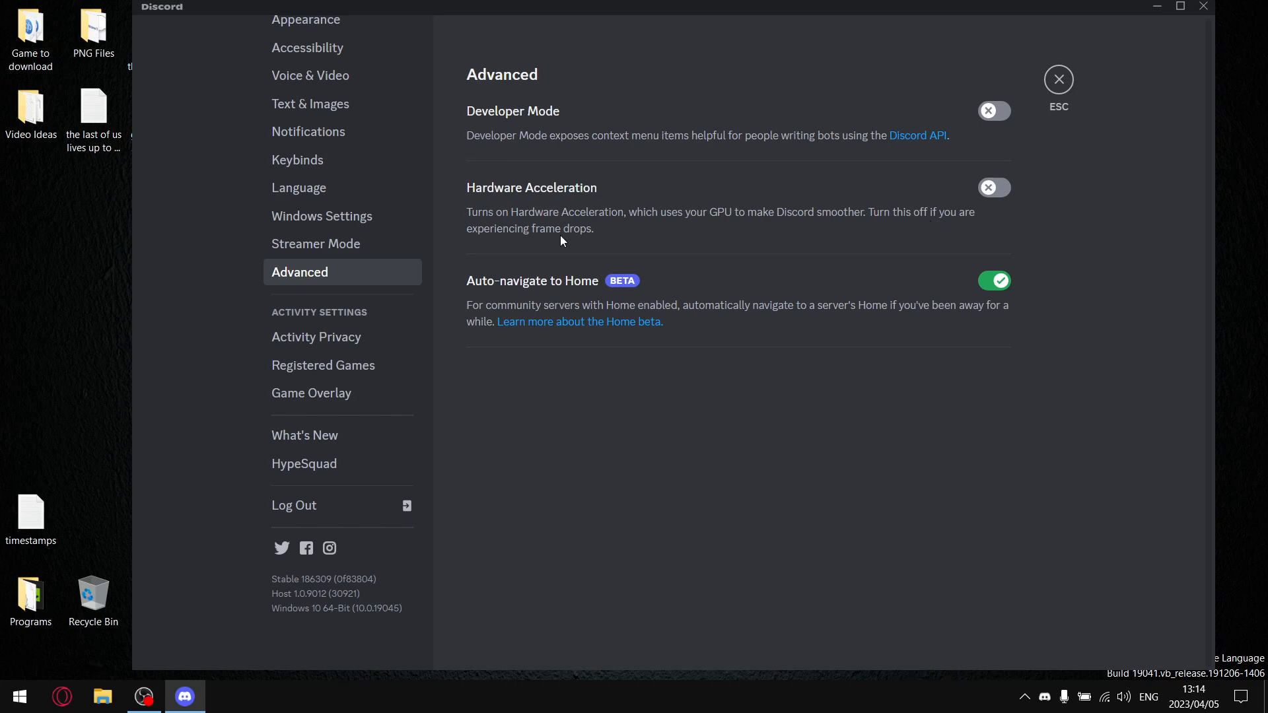
{"action": "mouse_move", "coordinate": [619, 226]}
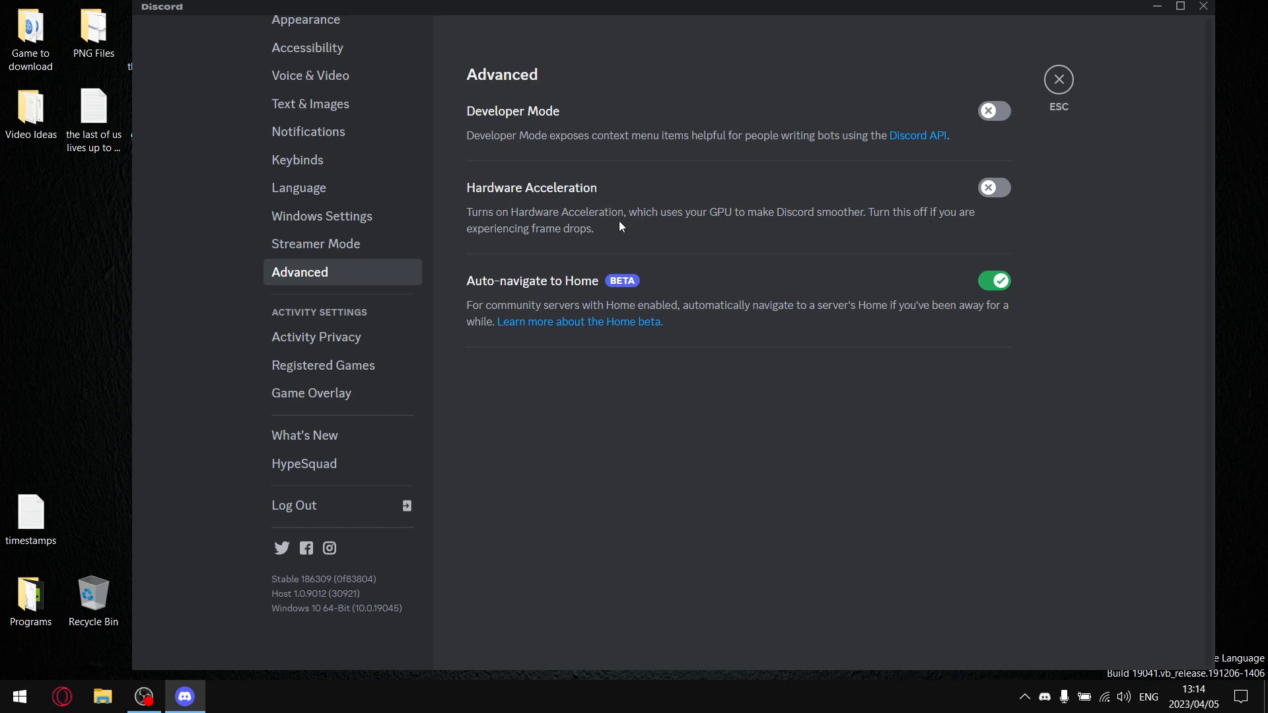
{"action": "mouse_move", "coordinate": [458, 200]}
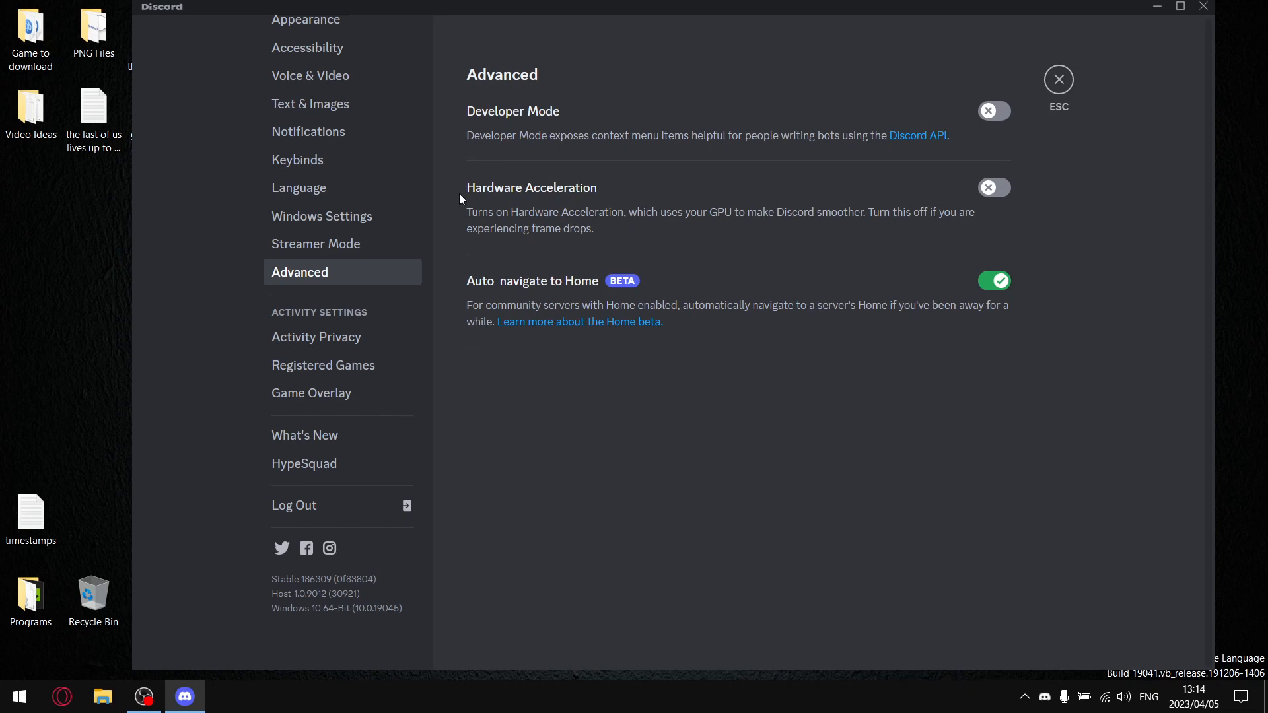
{"action": "mouse_move", "coordinate": [596, 198]}
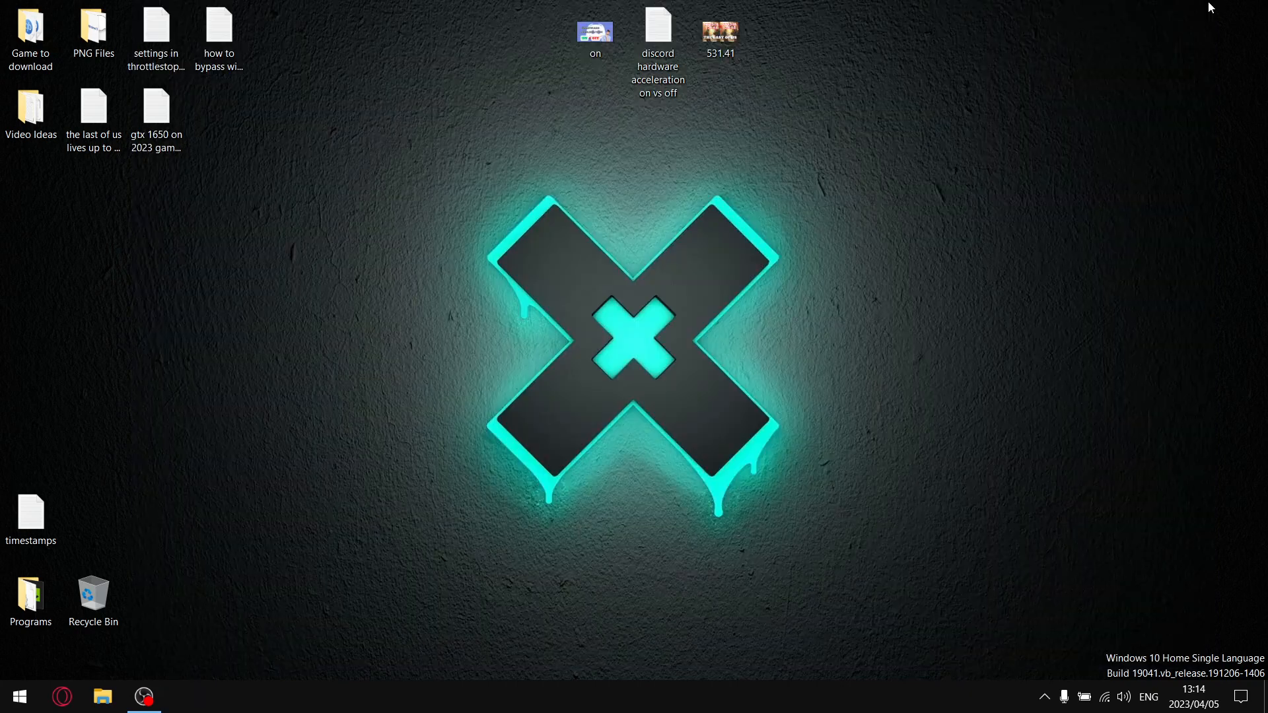
Open the 'discord hardware acceleration on vs off' results file from the desktop
{"action": "left_click", "coordinate": [658, 37]}
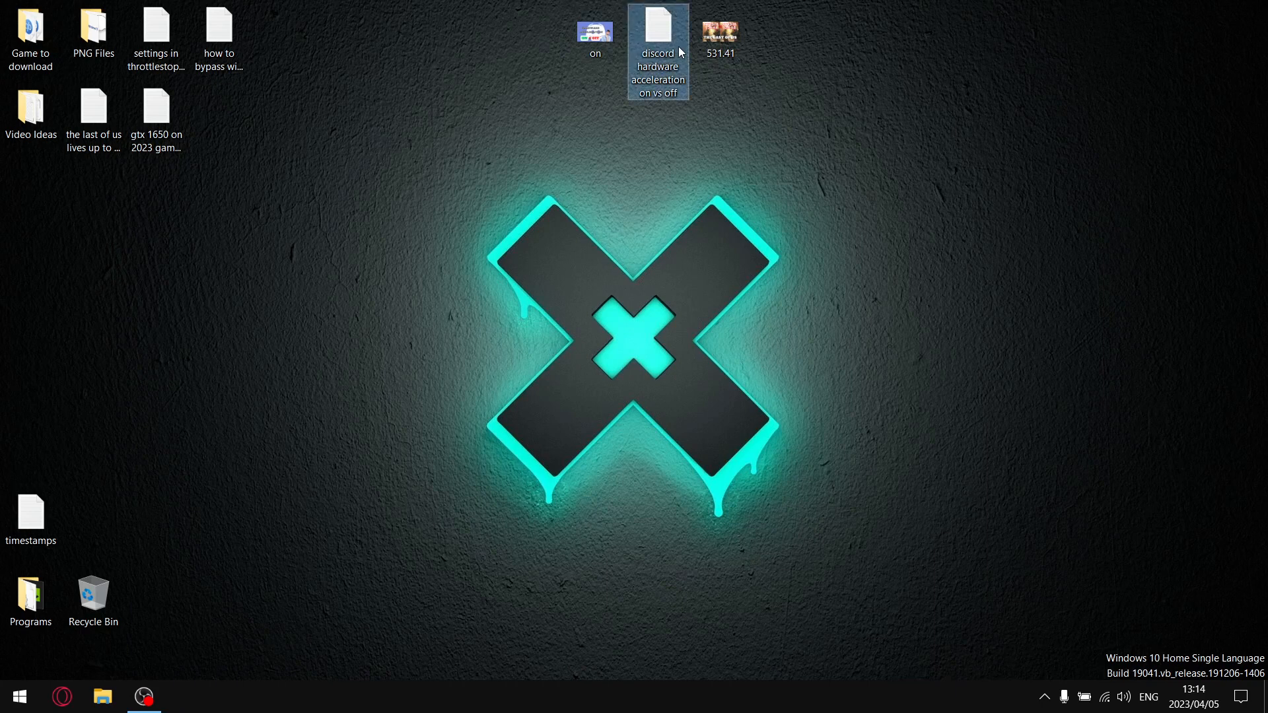
{"action": "double_click", "coordinate": [656, 51]}
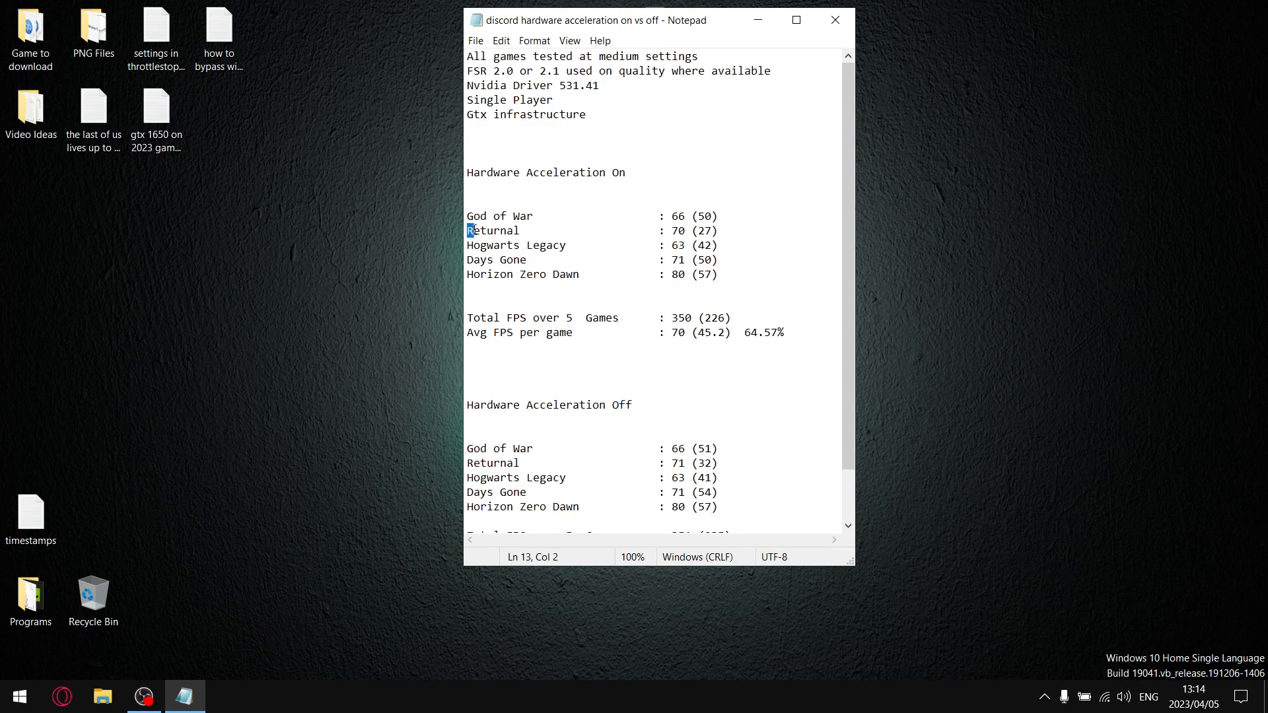
{"action": "double_click", "coordinate": [492, 230]}
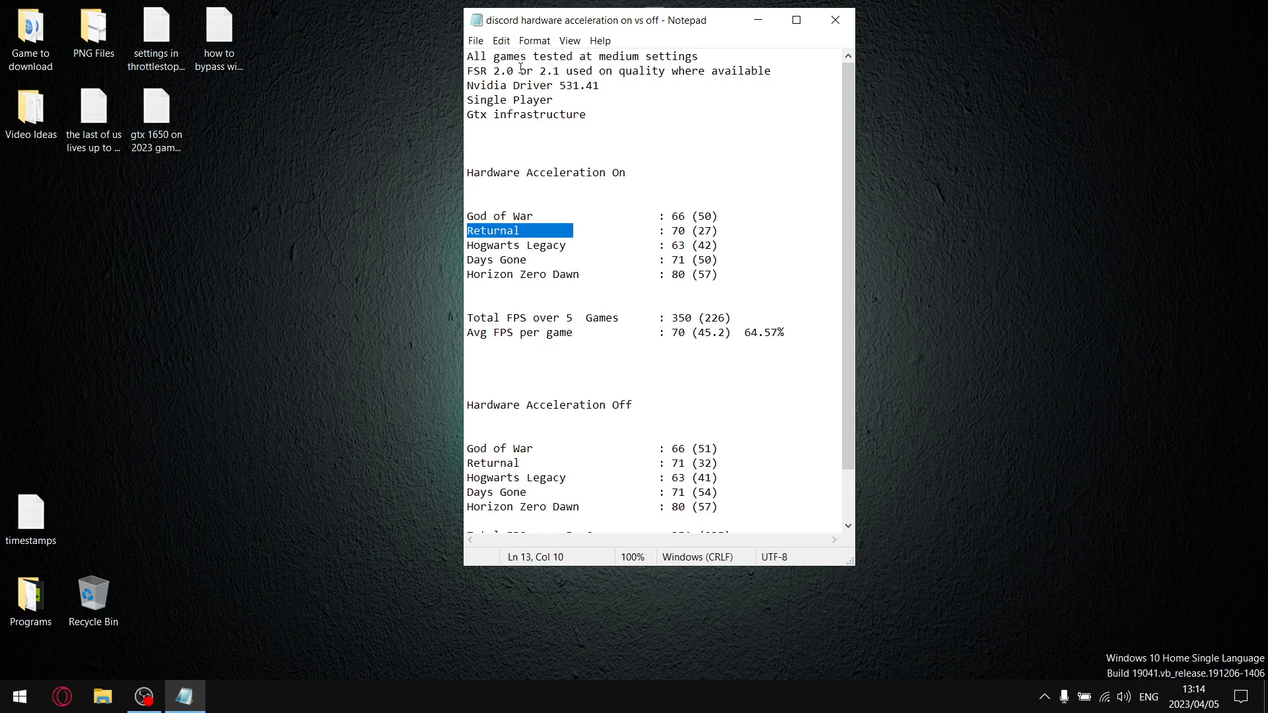
{"action": "mouse_move", "coordinate": [651, 52]}
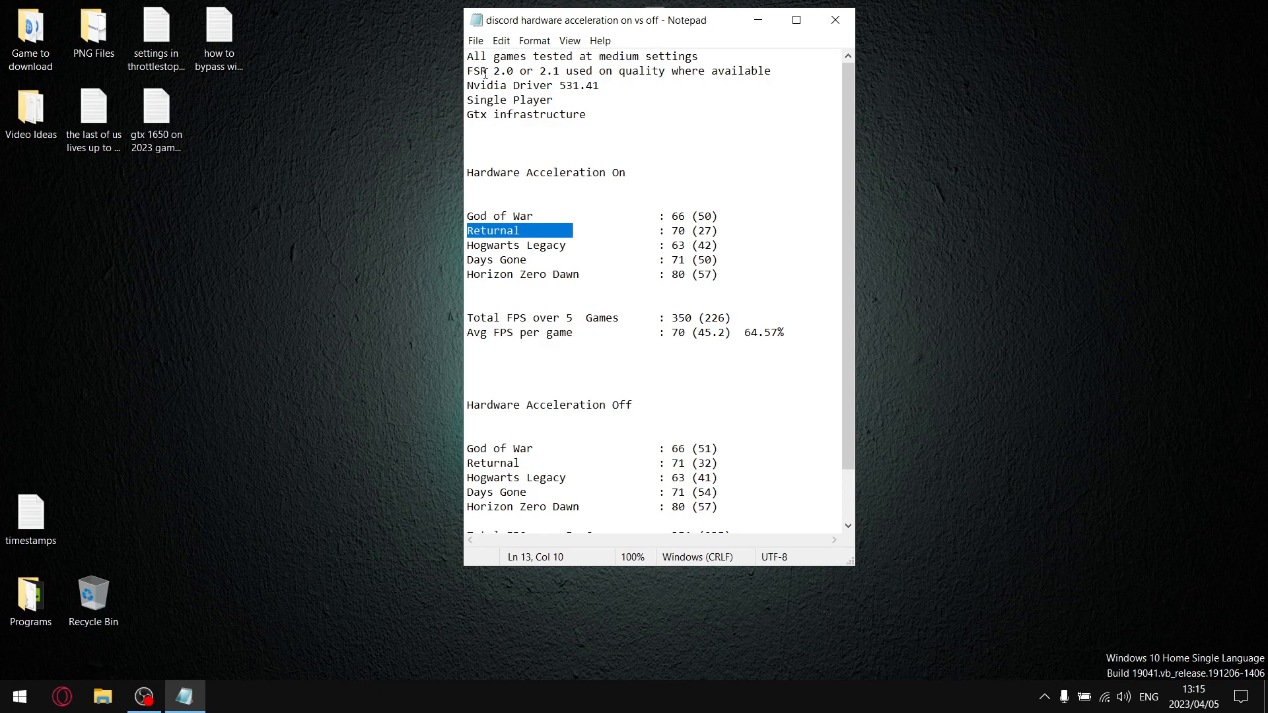
{"action": "mouse_move", "coordinate": [603, 123]}
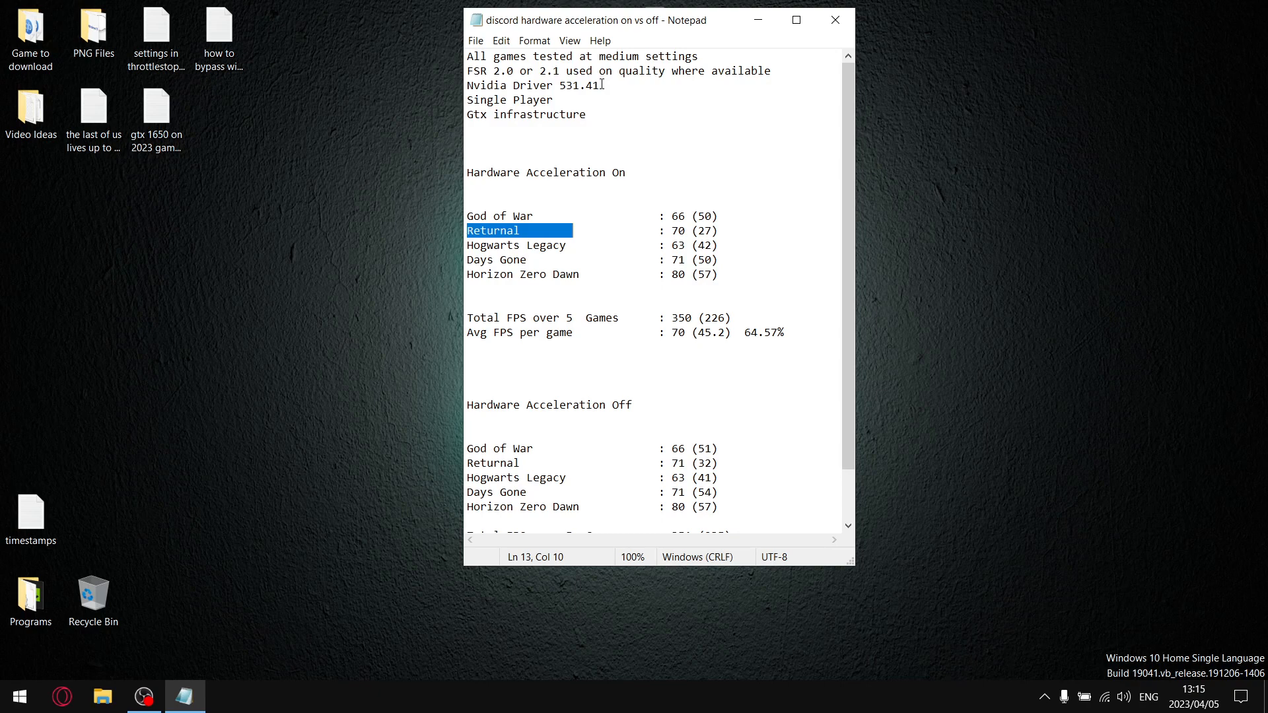
{"action": "mouse_move", "coordinate": [590, 117]}
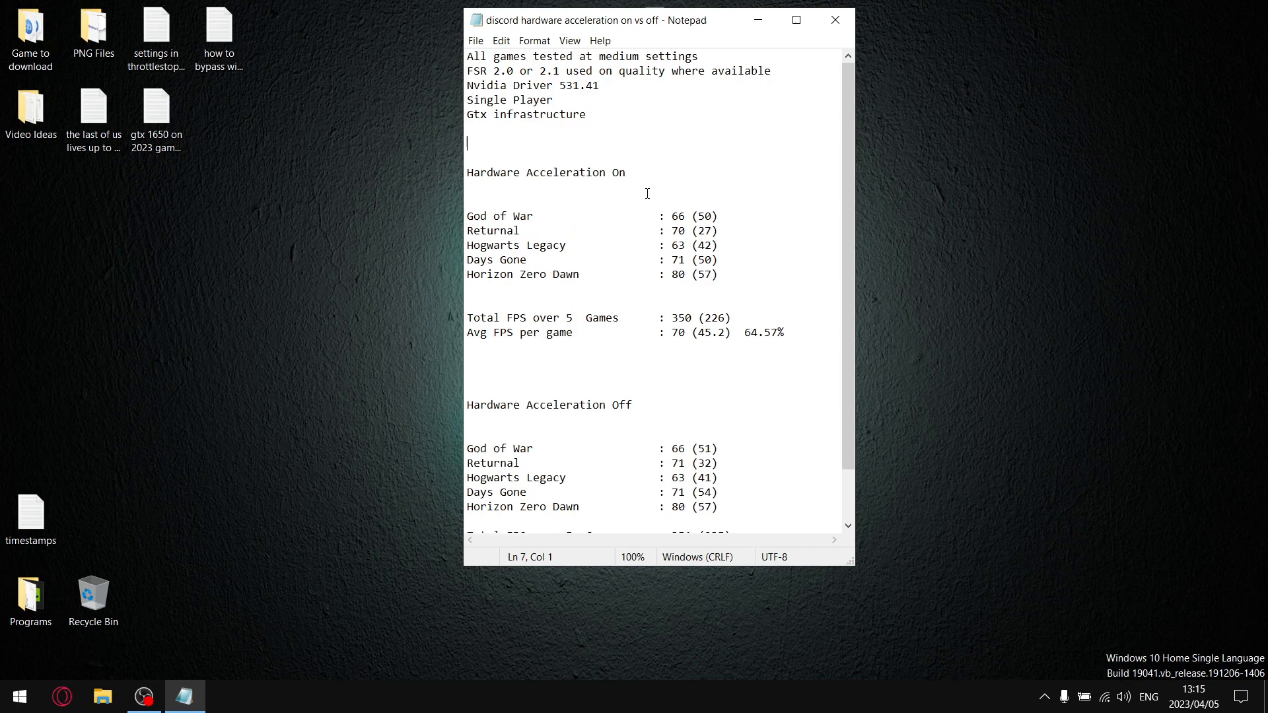
{"action": "mouse_move", "coordinate": [486, 180]}
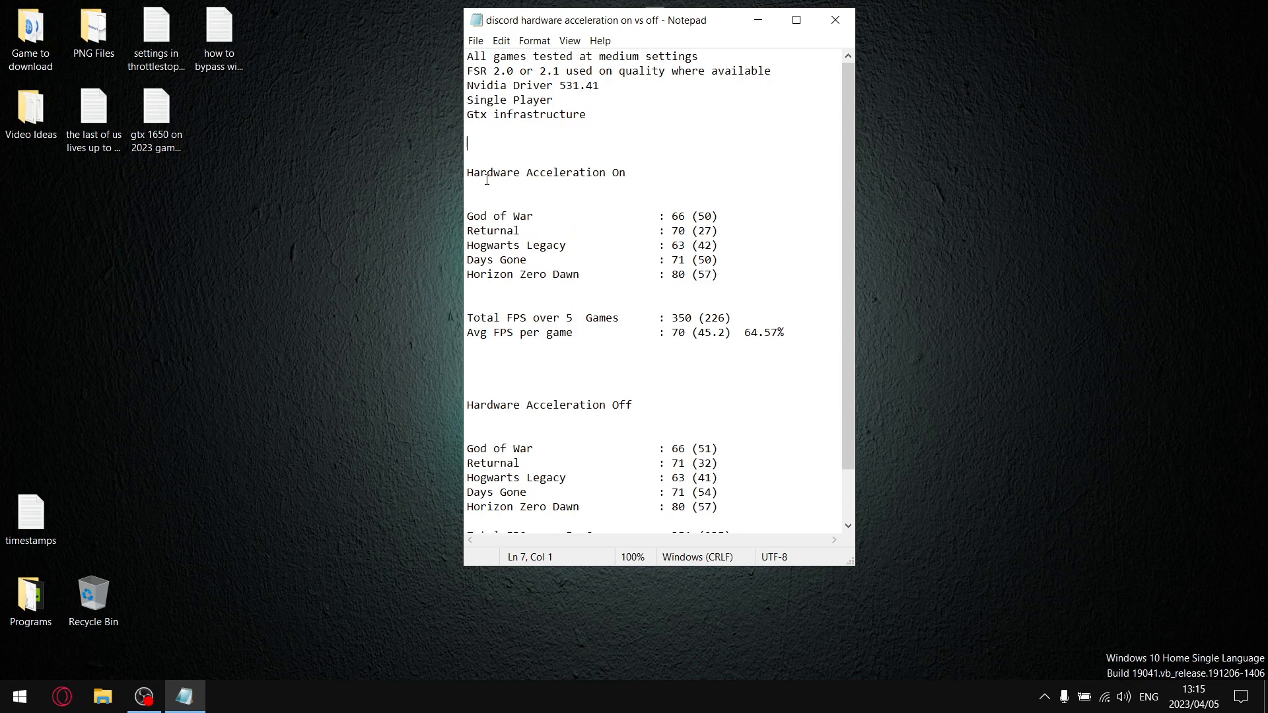
{"action": "mouse_move", "coordinate": [537, 315]}
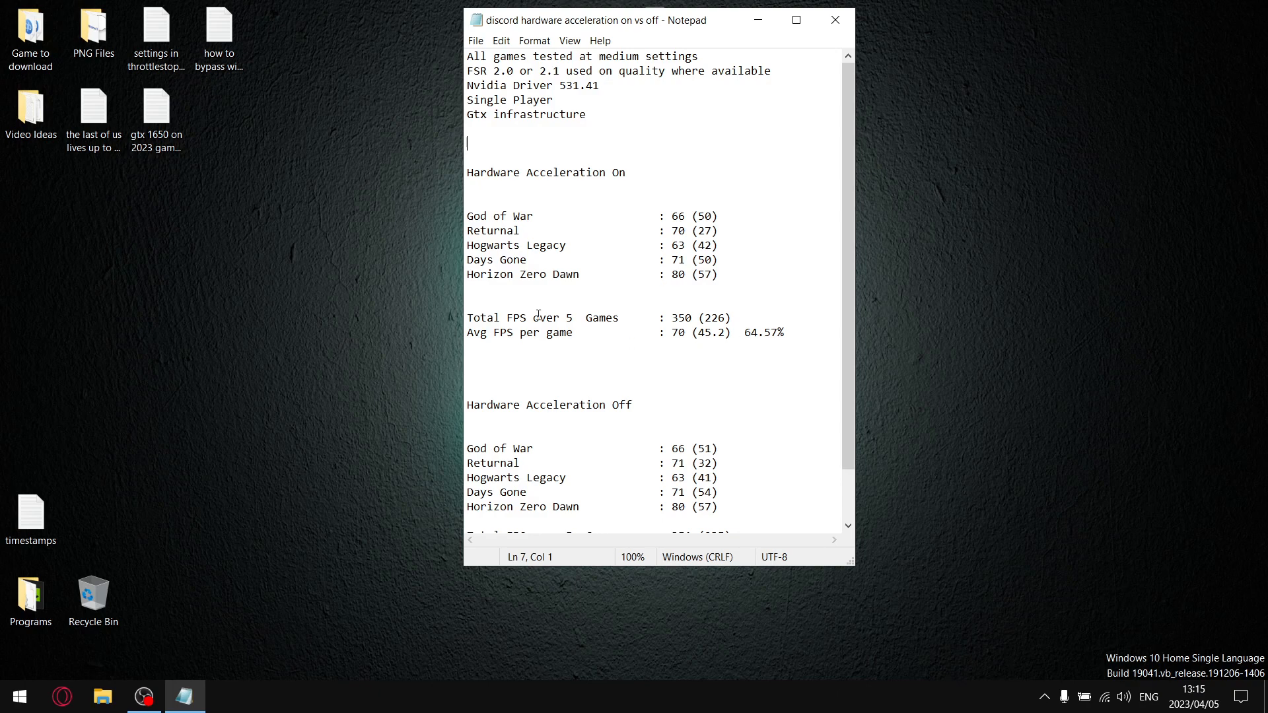
{"action": "mouse_move", "coordinate": [685, 324]}
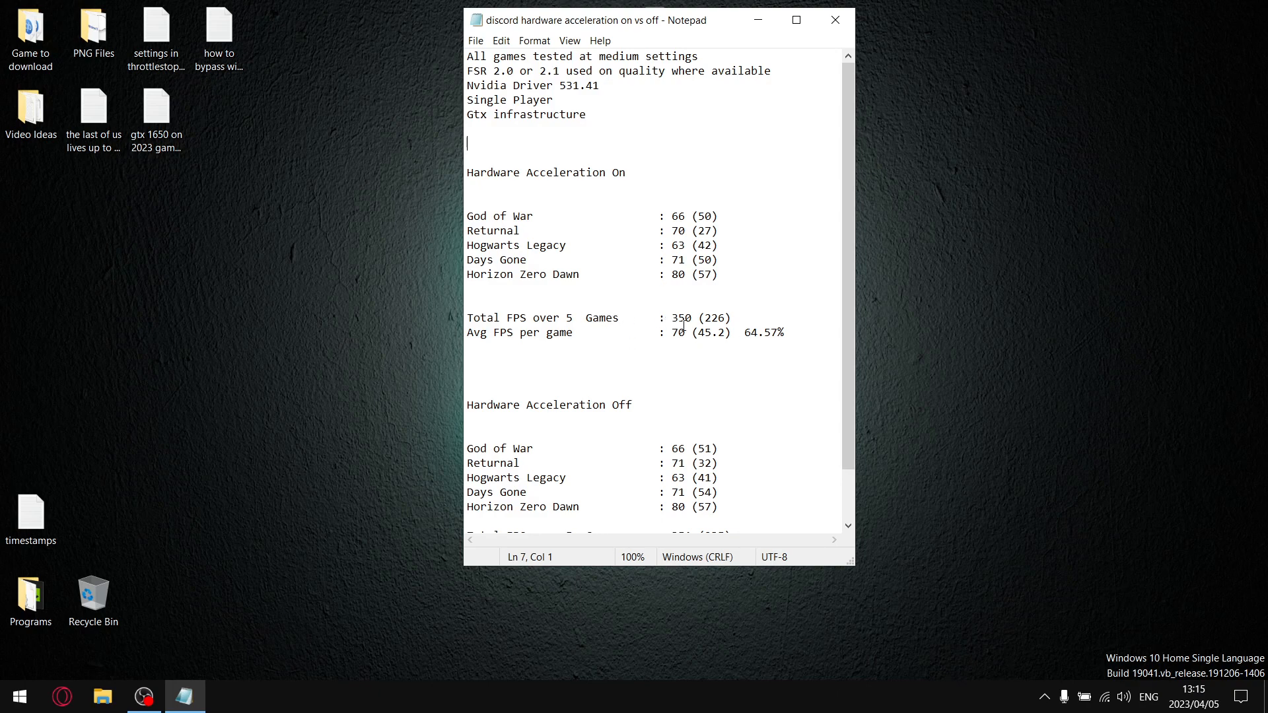
{"action": "double_click", "coordinate": [681, 317]}
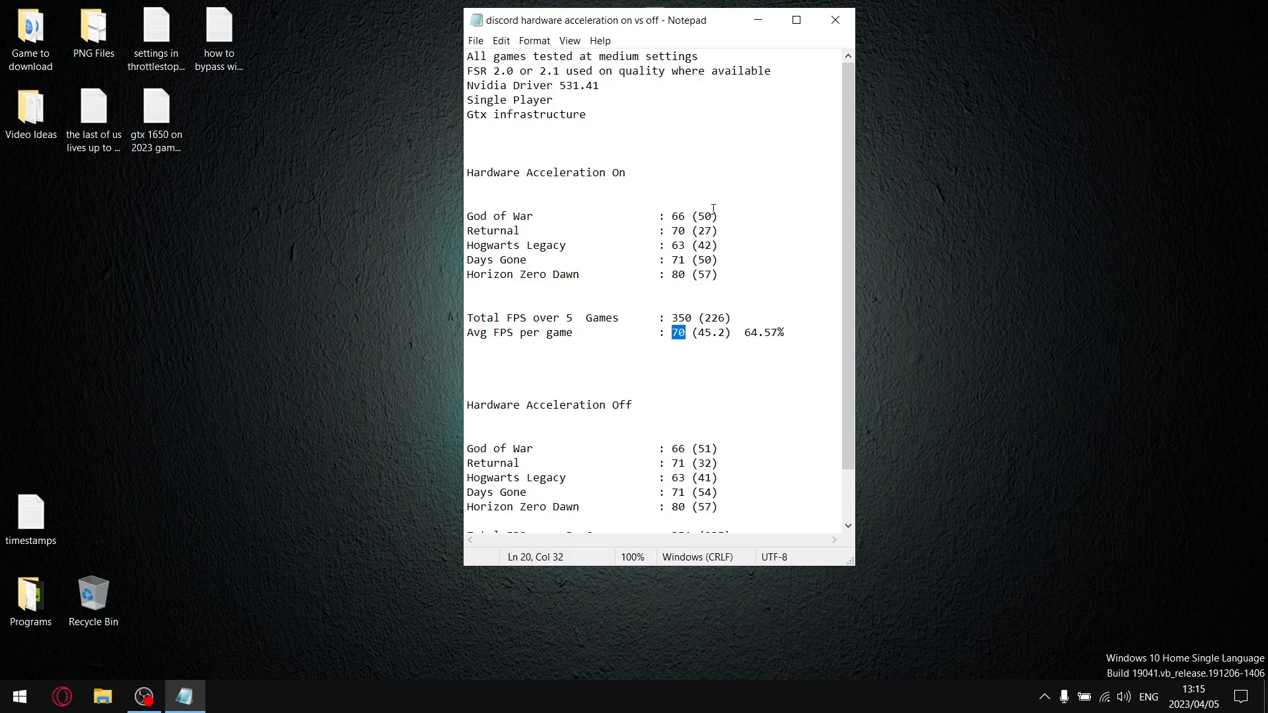
{"action": "left_click", "coordinate": [726, 319]}
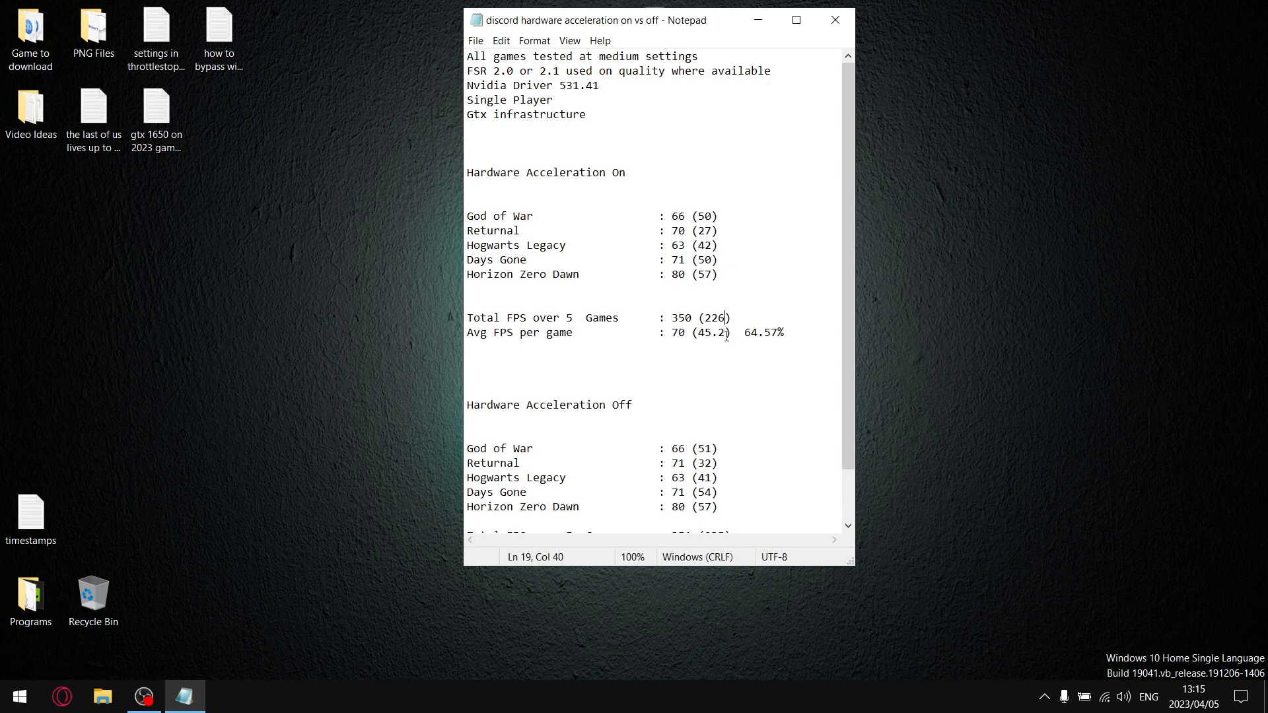
{"action": "double_click", "coordinate": [710, 333]}
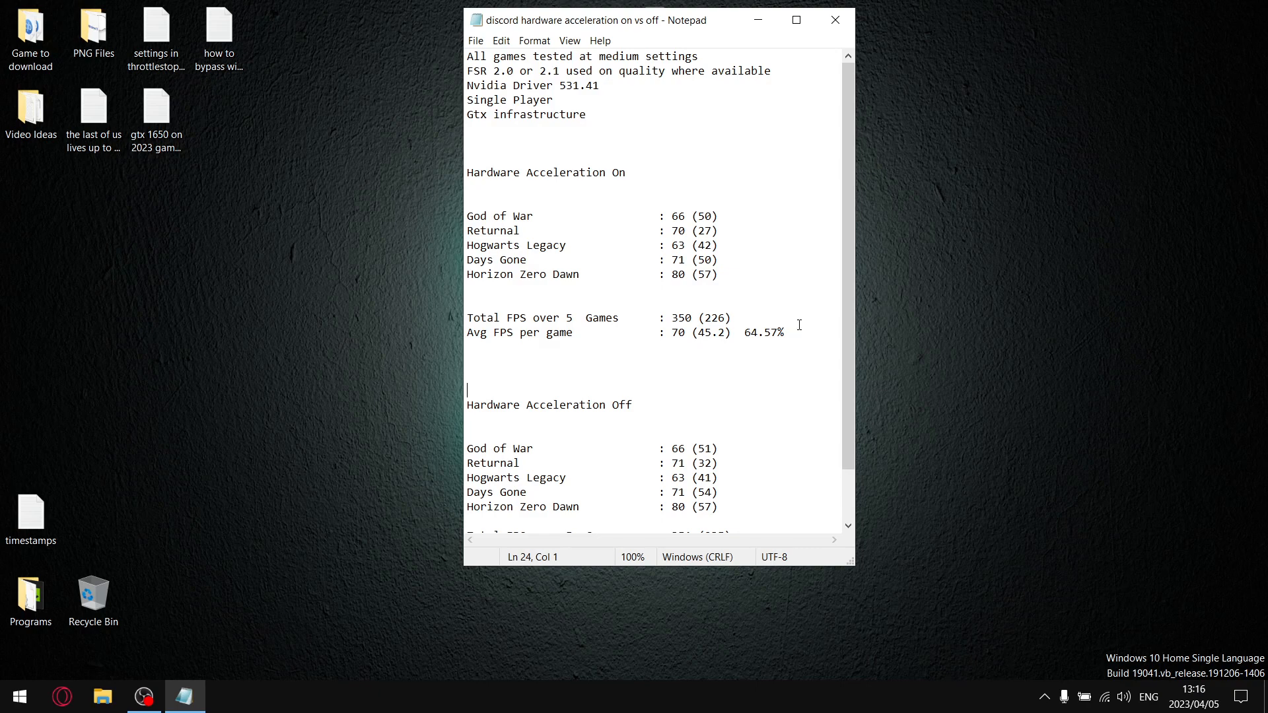
{"action": "left_click_drag", "start_coordinate": [466, 201], "coordinate": [784, 332]}
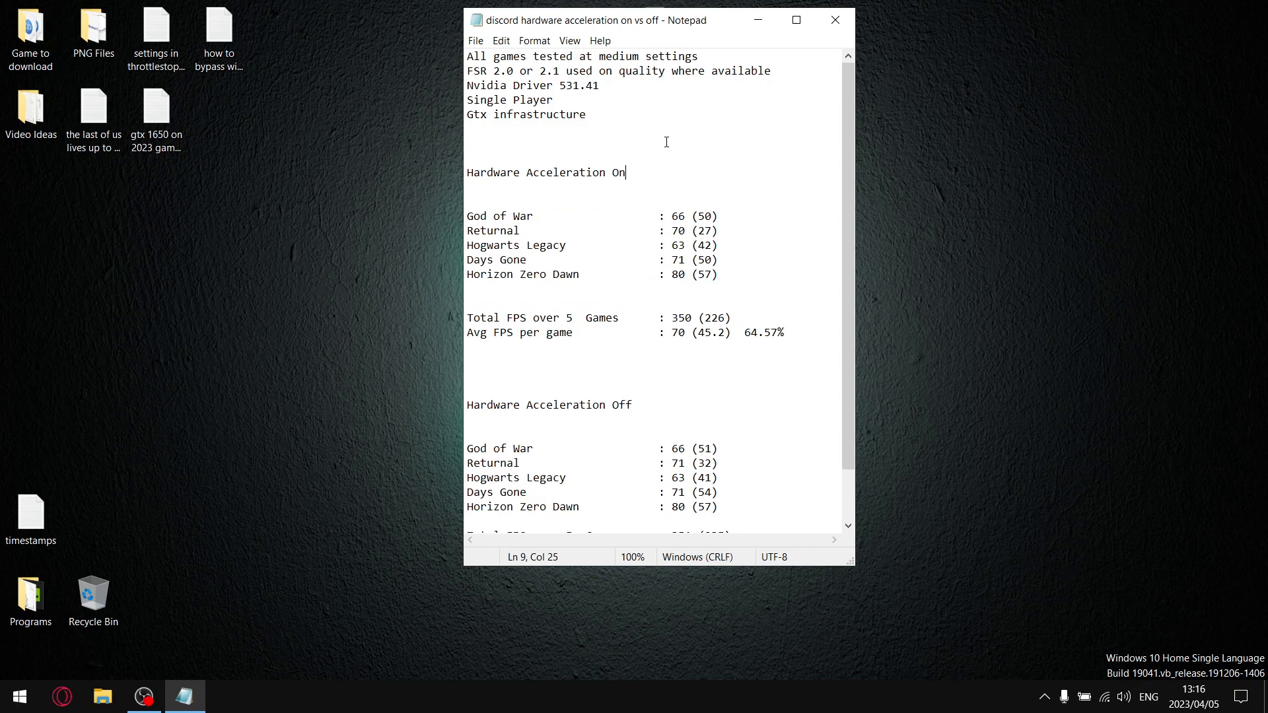
{"action": "double_click", "coordinate": [583, 85]}
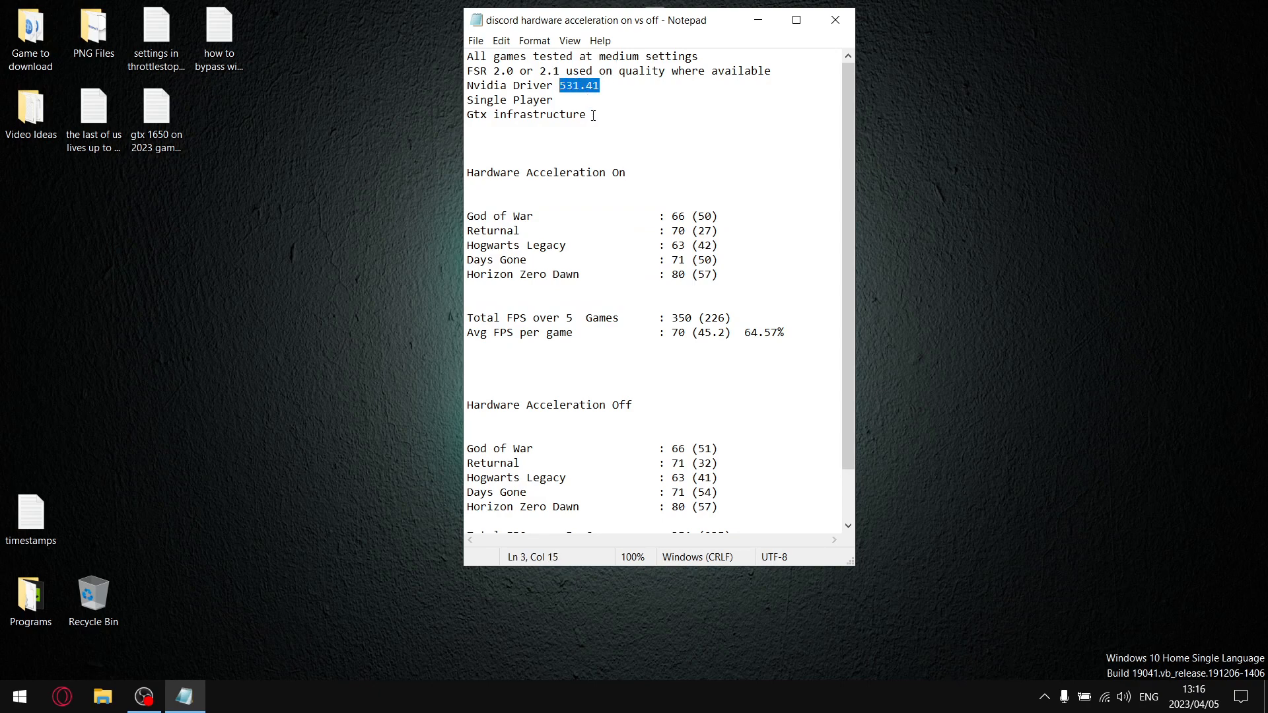
{"action": "mouse_move", "coordinate": [775, 318]}
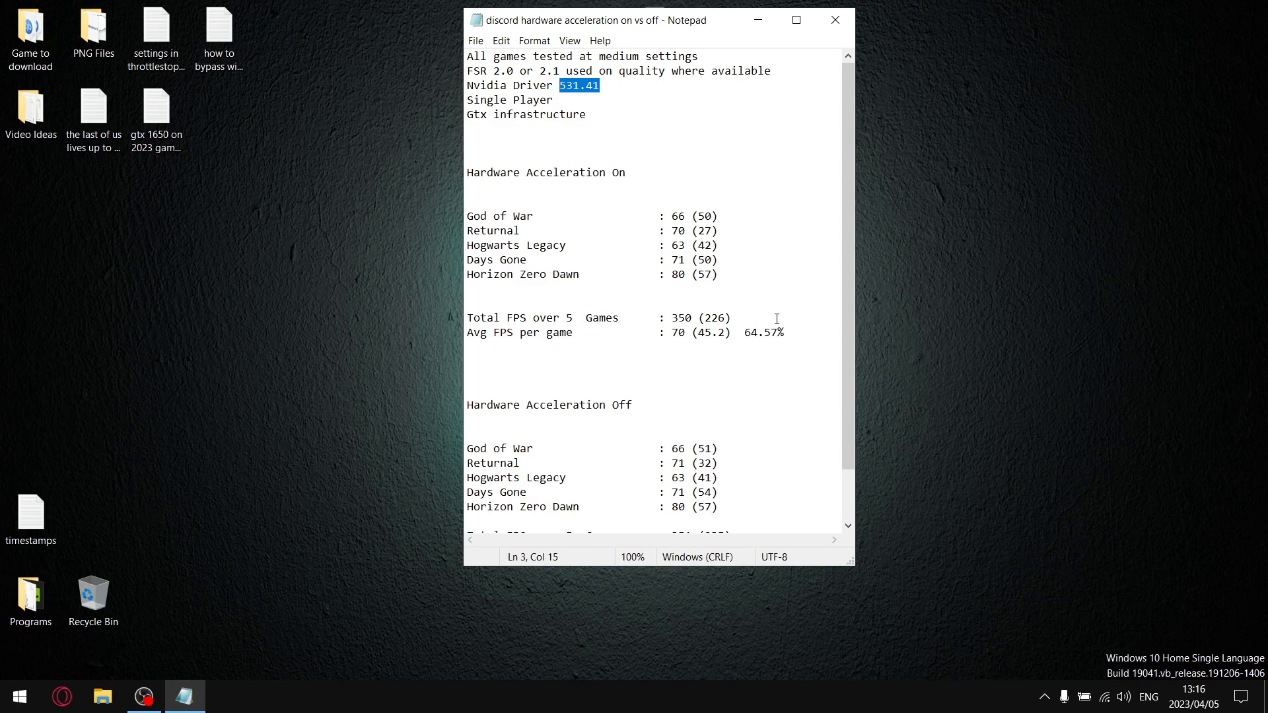
Highlight the Off-section total FPS 351, then the average FPS 70,2
{"action": "scroll", "scroll_direction": "down", "scroll_amount": 3}
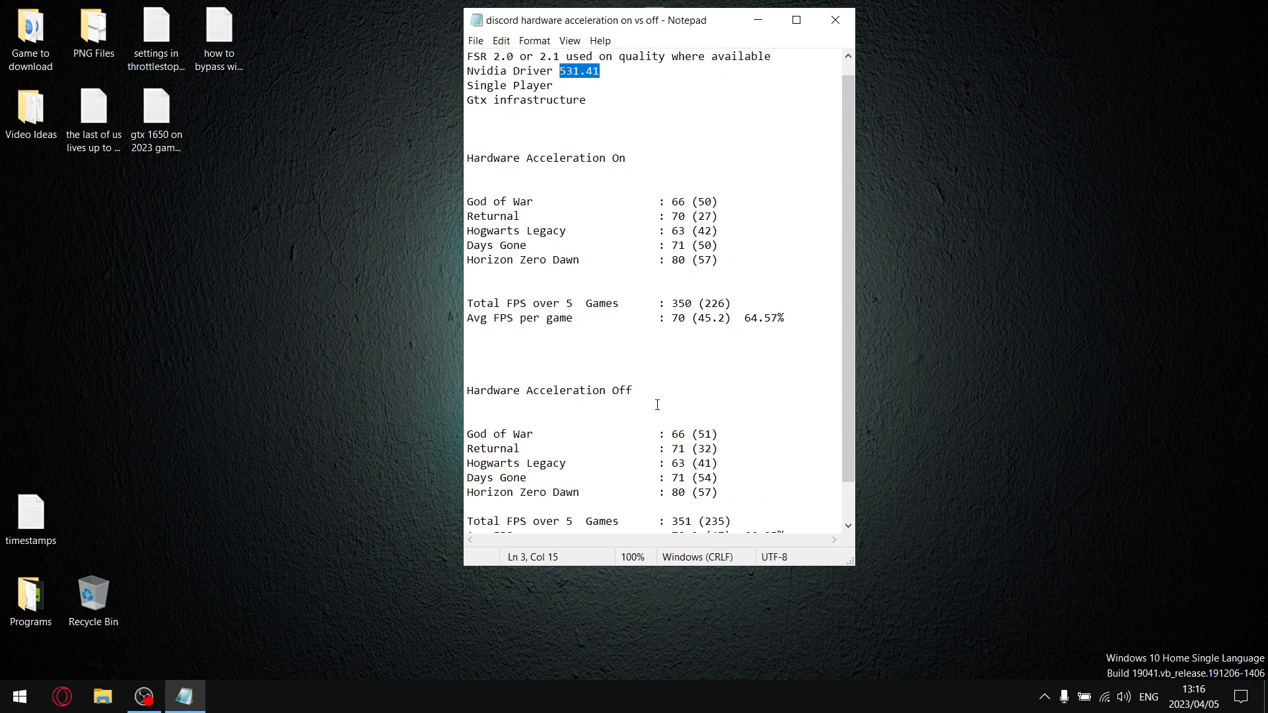
{"action": "scroll", "scroll_direction": "down", "scroll_amount": 3}
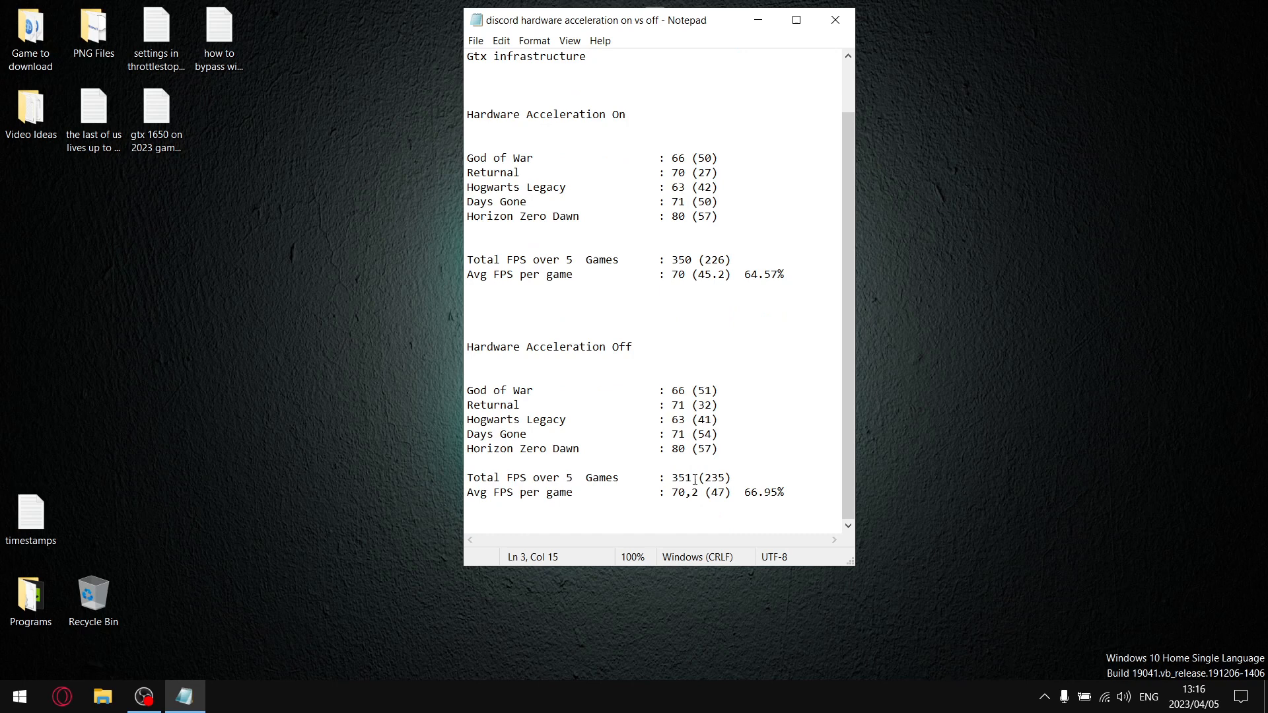
{"action": "double_click", "coordinate": [679, 477]}
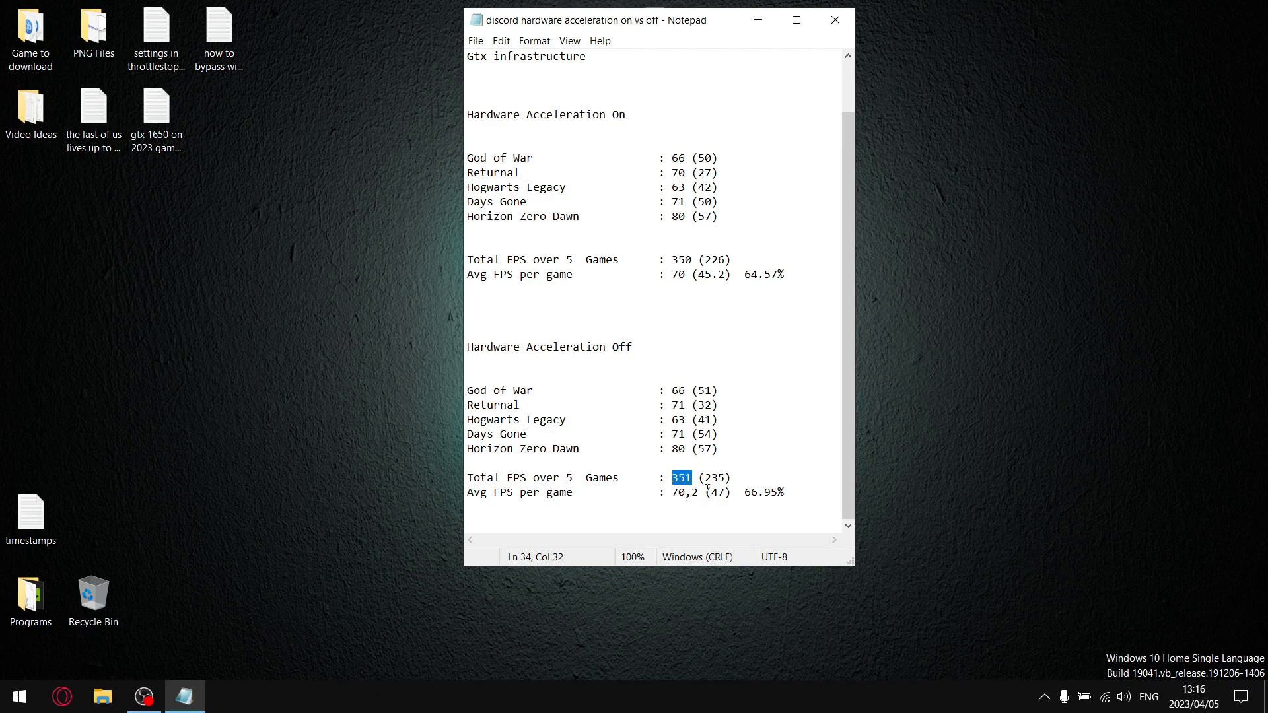
{"action": "mouse_move", "coordinate": [730, 387]}
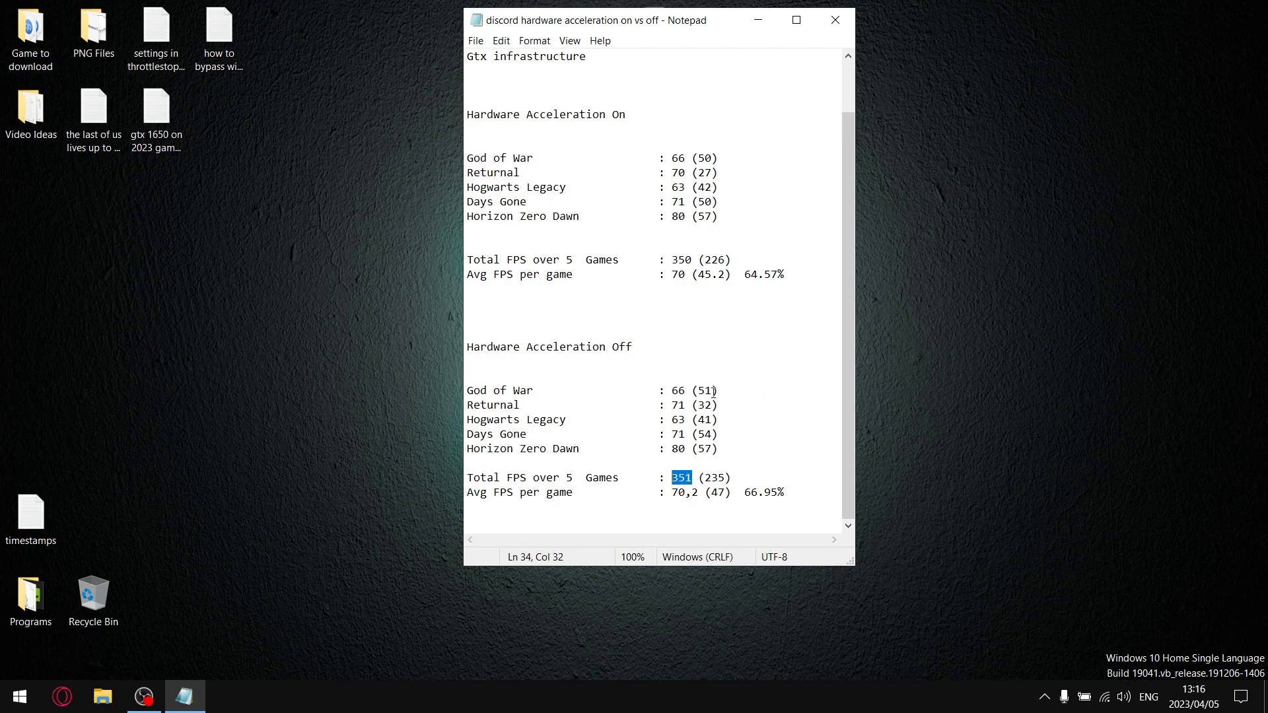
{"action": "left_click", "coordinate": [711, 404]}
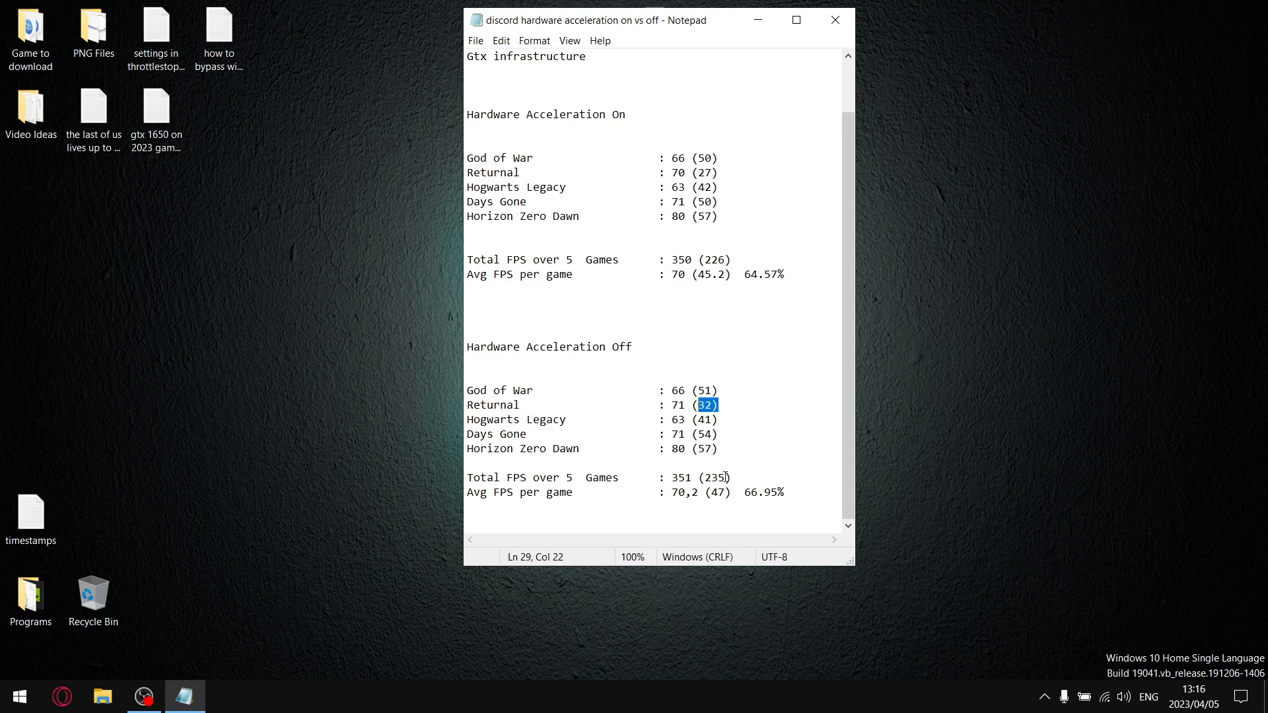
{"action": "left_click", "coordinate": [725, 492]}
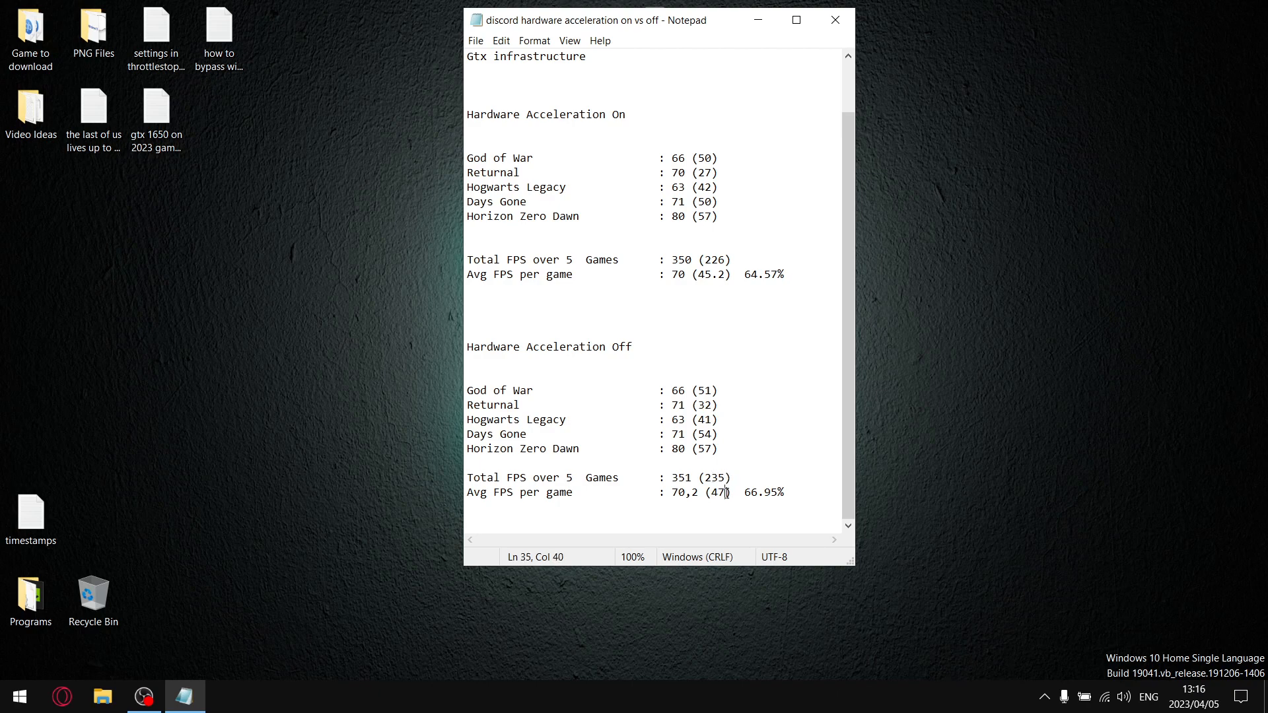
{"action": "double_click", "coordinate": [716, 492]}
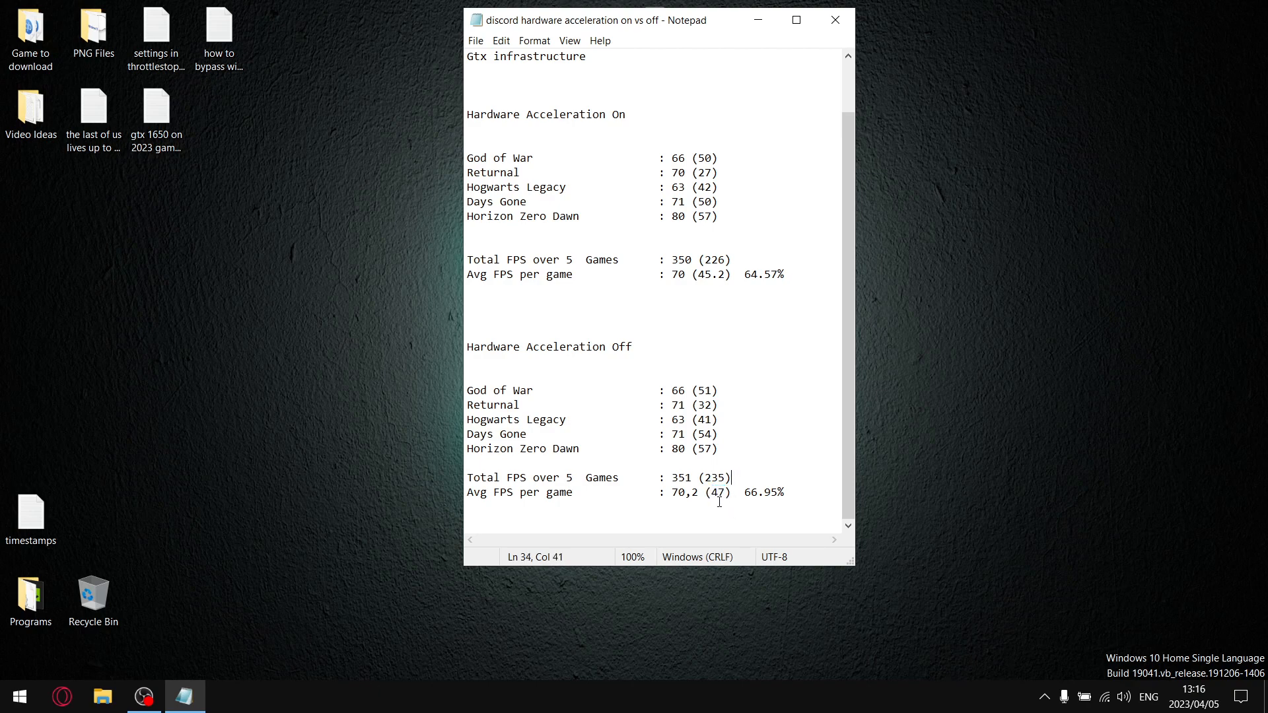
{"action": "double_click", "coordinate": [682, 492]}
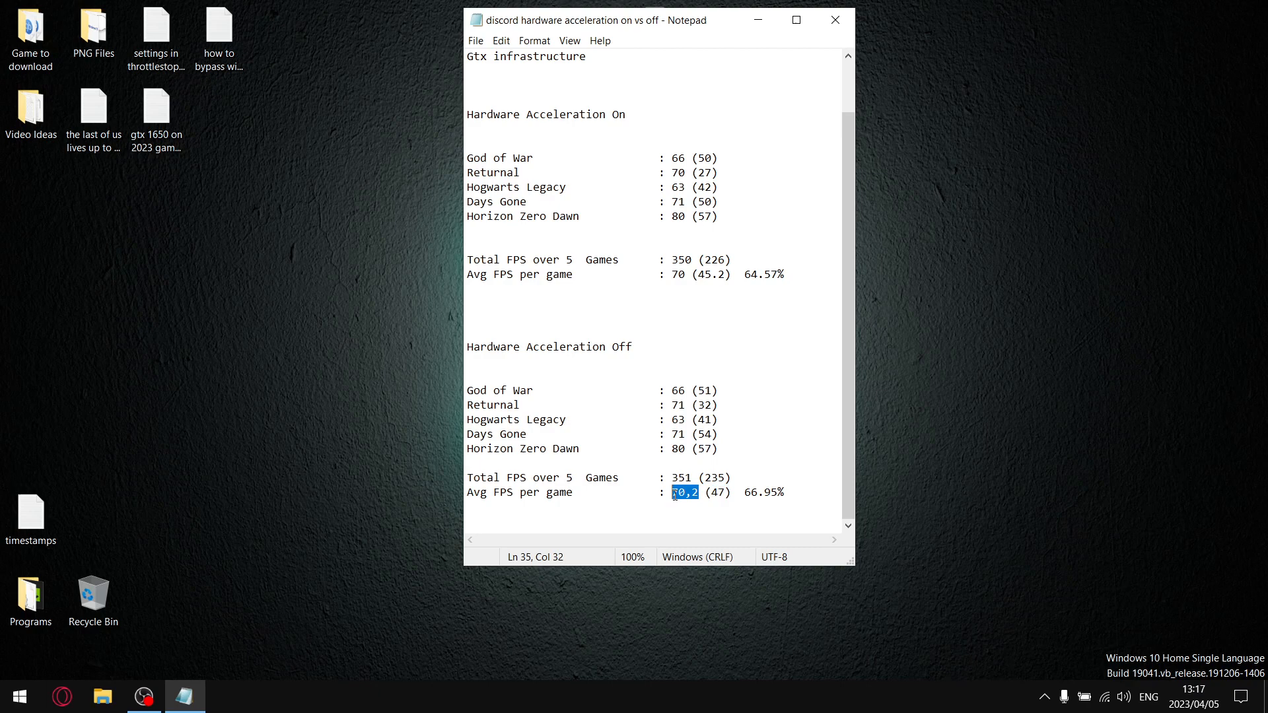
{"action": "mouse_move", "coordinate": [767, 492]}
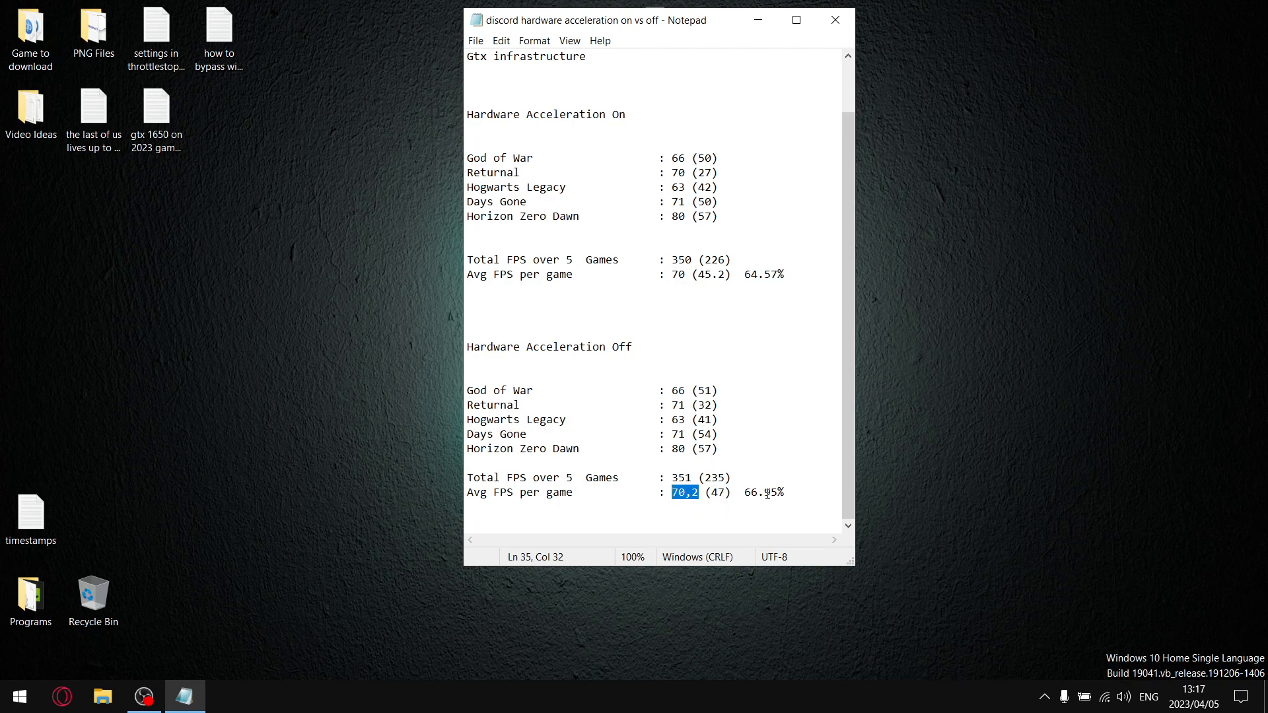
{"action": "mouse_move", "coordinate": [778, 492]}
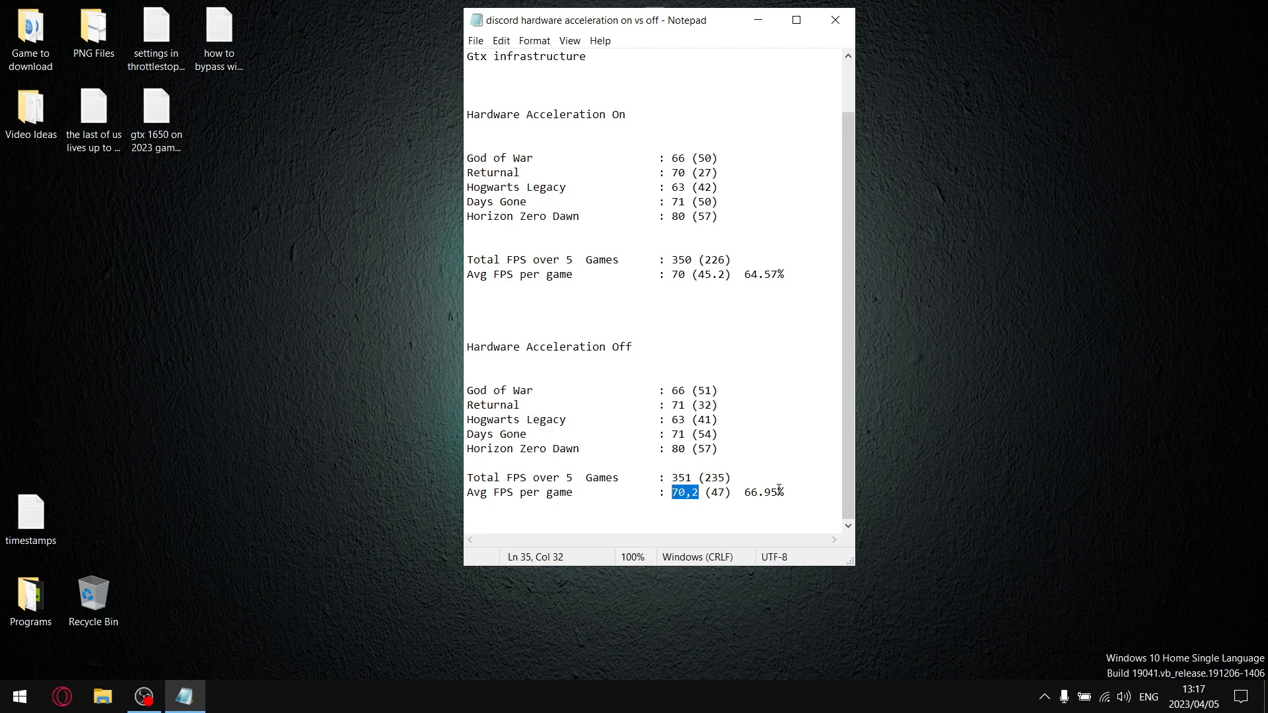
{"action": "mouse_move", "coordinate": [802, 494]}
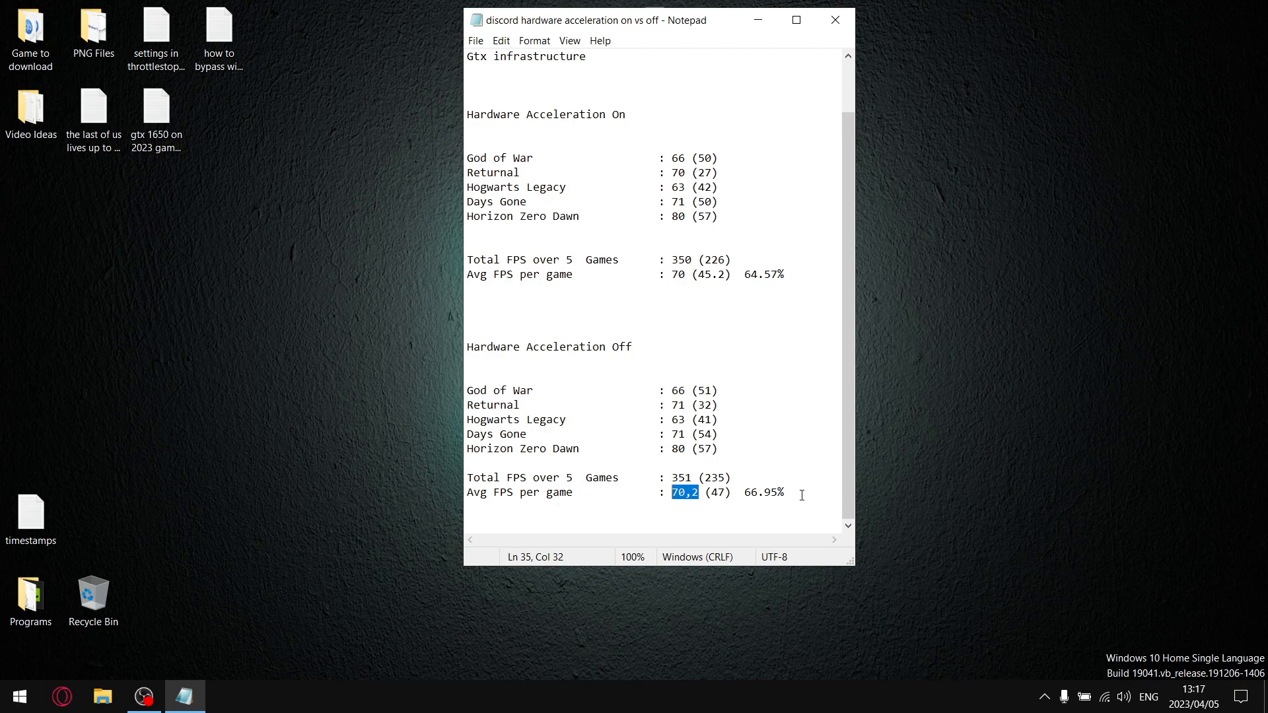